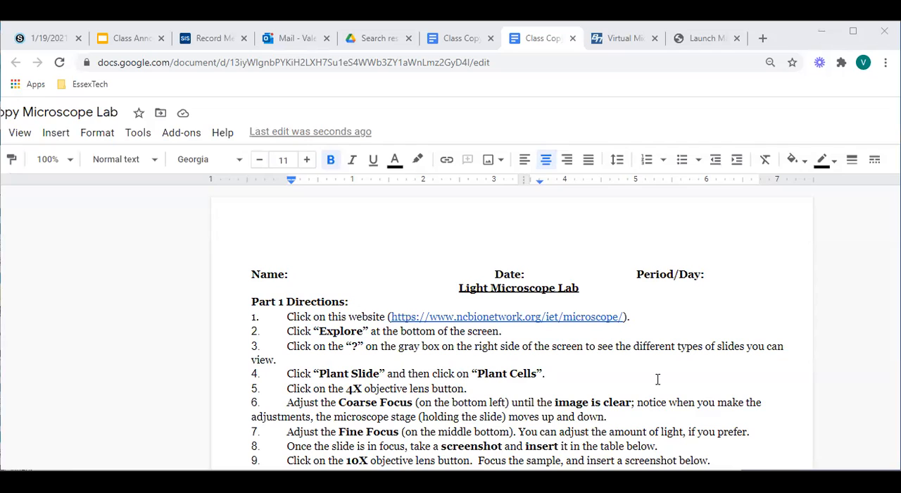
Switch to the Virtual Microscope tab and enter Explore mode with the microscope on the bench
scroll("down", 3)
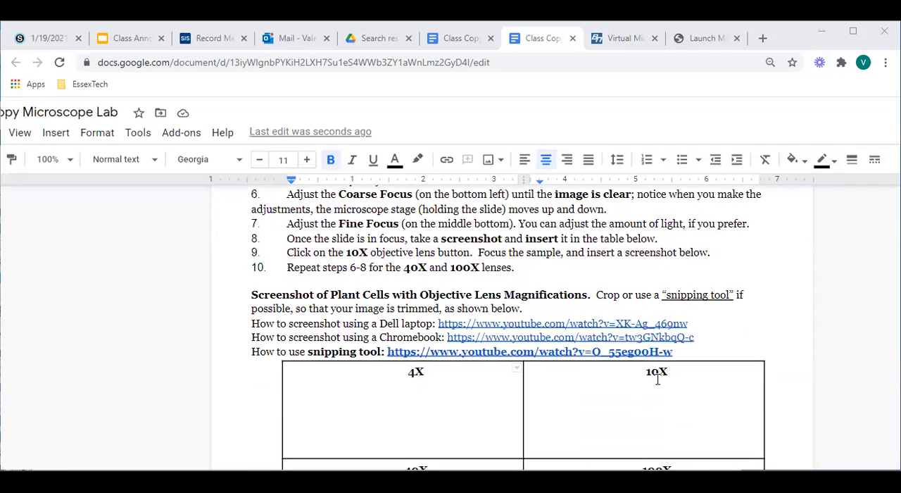
scroll("up", 3)
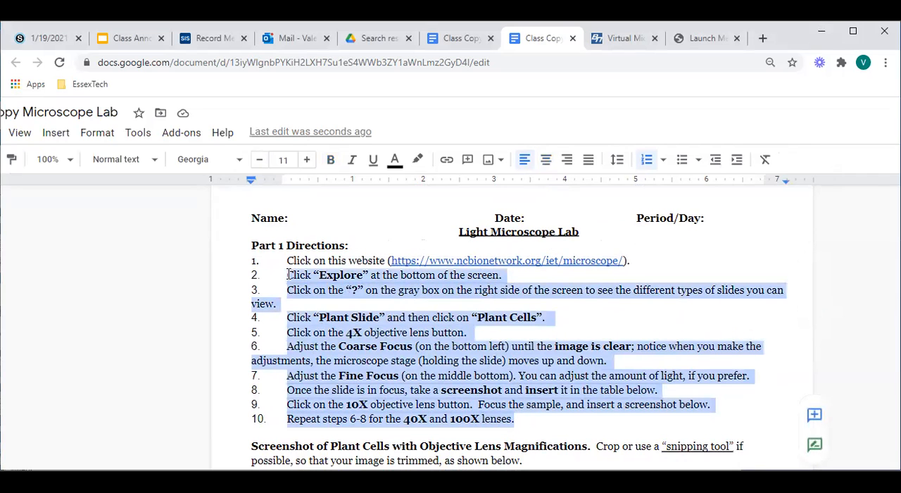
scroll("down", 3)
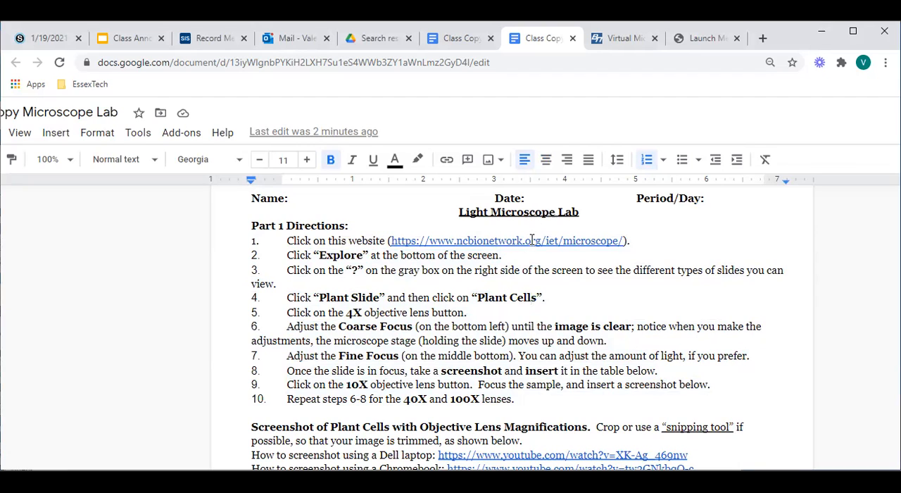
left_click(622, 38)
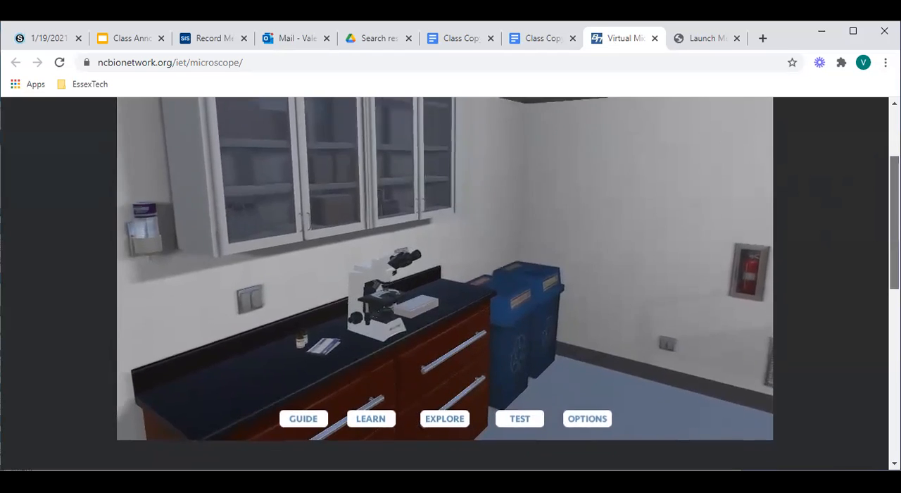
scroll("down", 3)
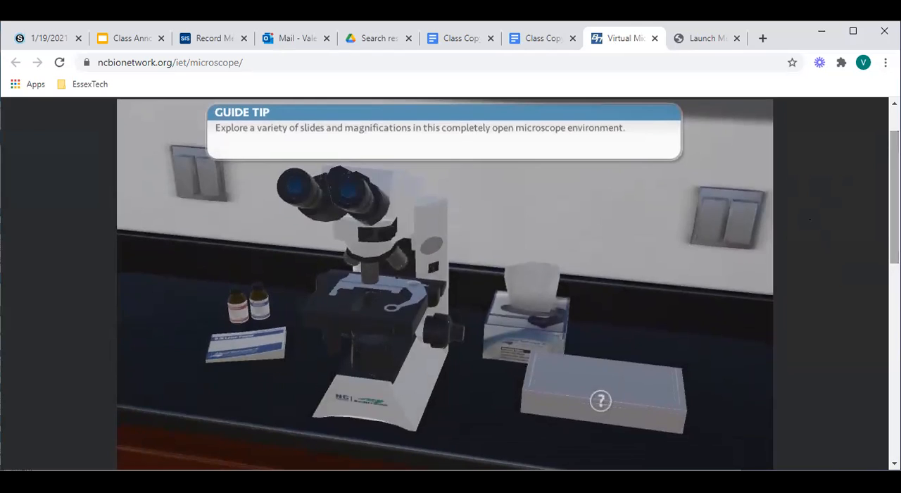
mouse_move(287, 295)
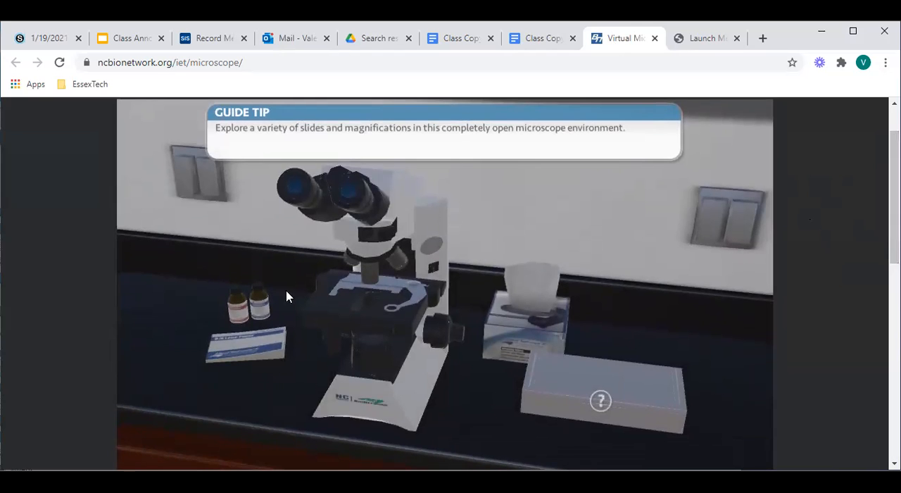
mouse_move(261, 338)
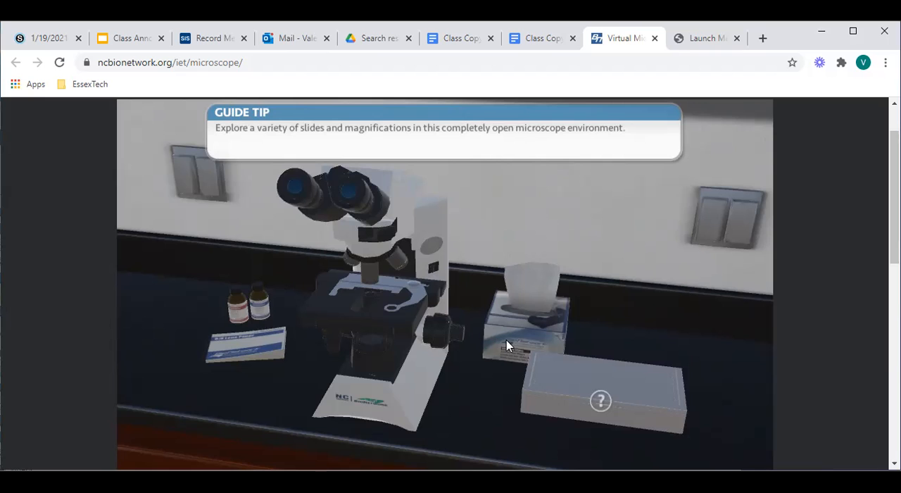
mouse_move(689, 406)
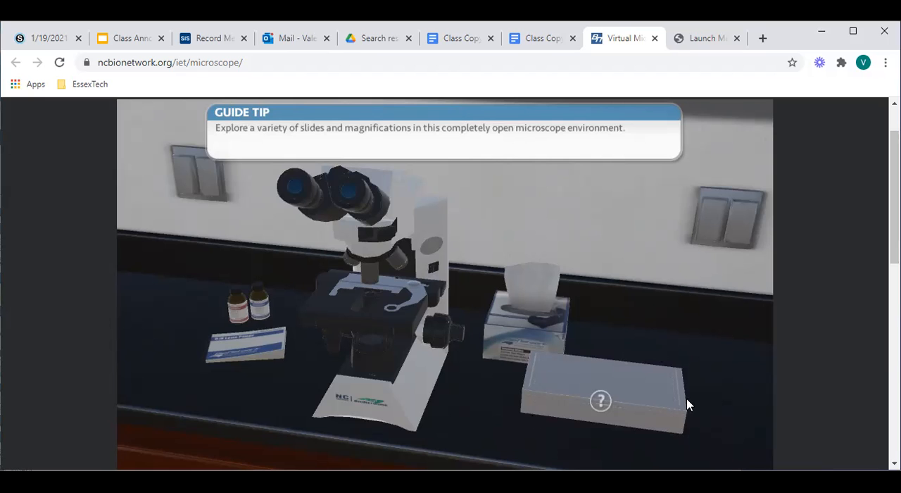
mouse_move(599, 400)
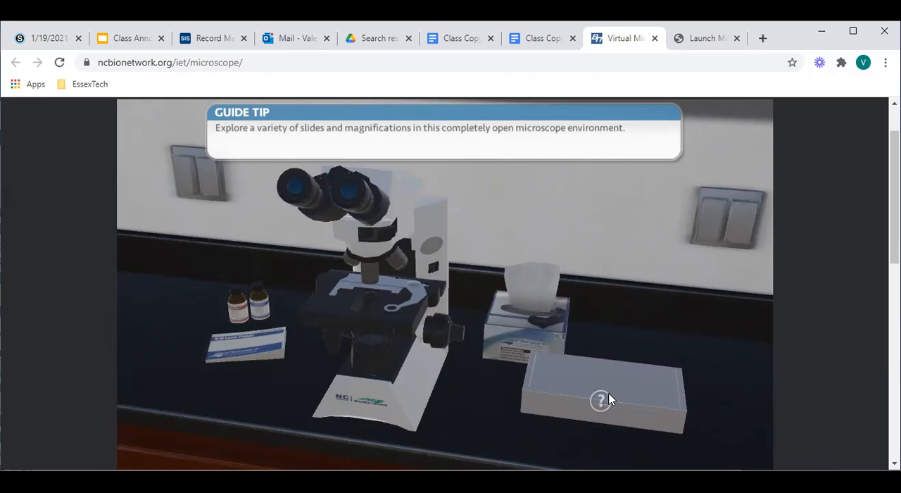
mouse_move(605, 407)
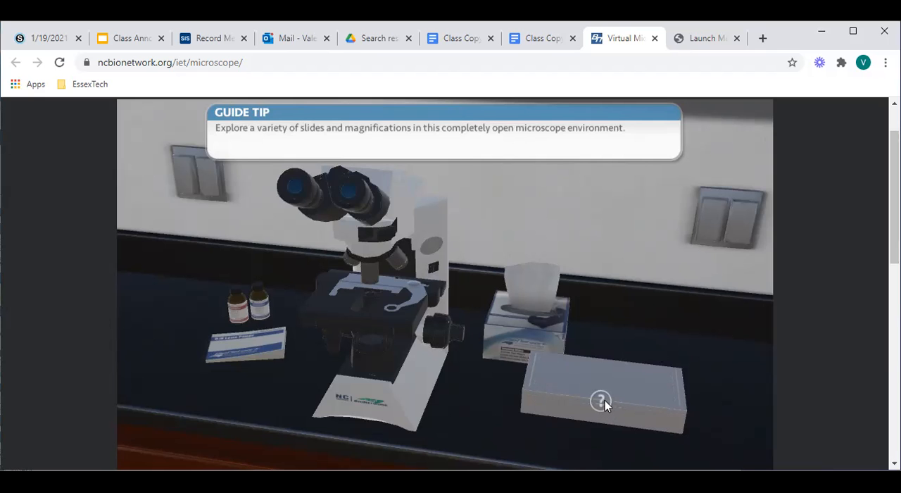
mouse_move(604, 411)
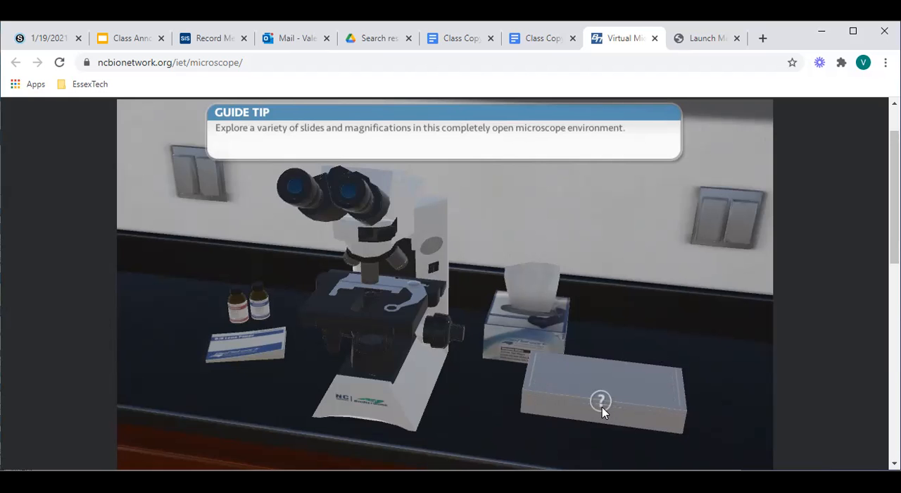
mouse_move(600, 407)
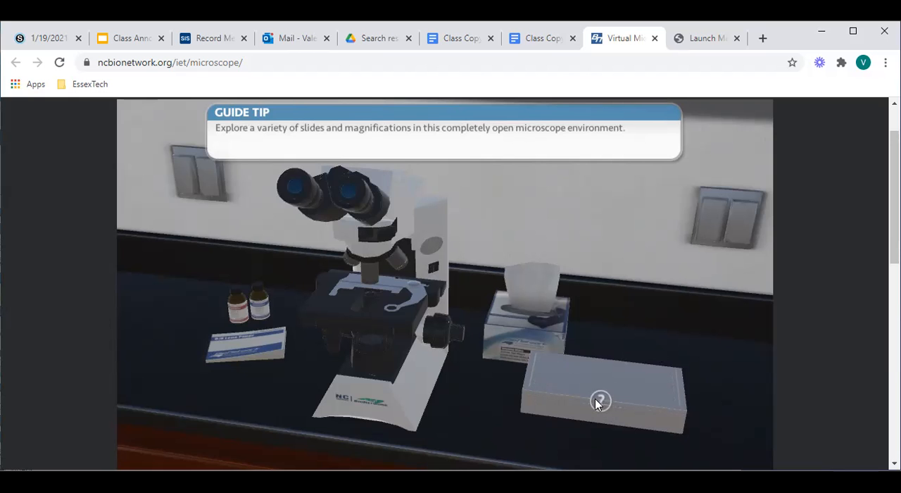
Load the Plant Cells slide from the catalog's Plant Slides onto the microscope
left_click(600, 400)
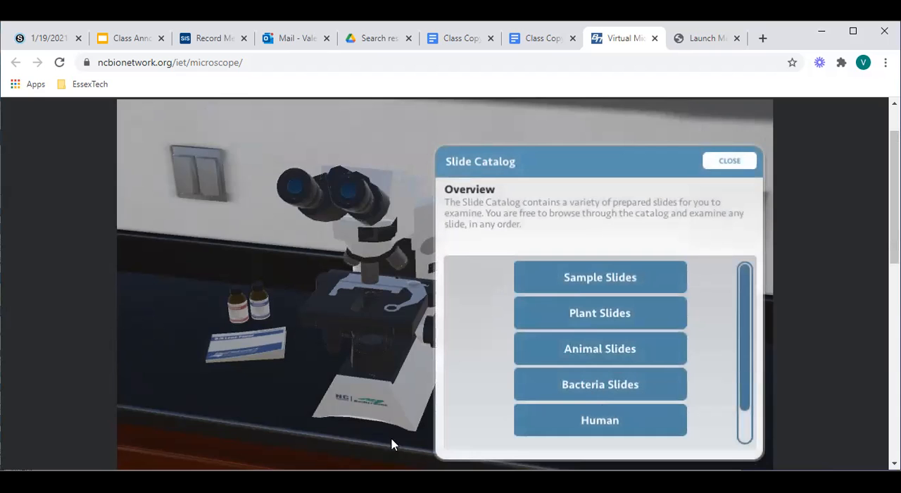
mouse_move(655, 290)
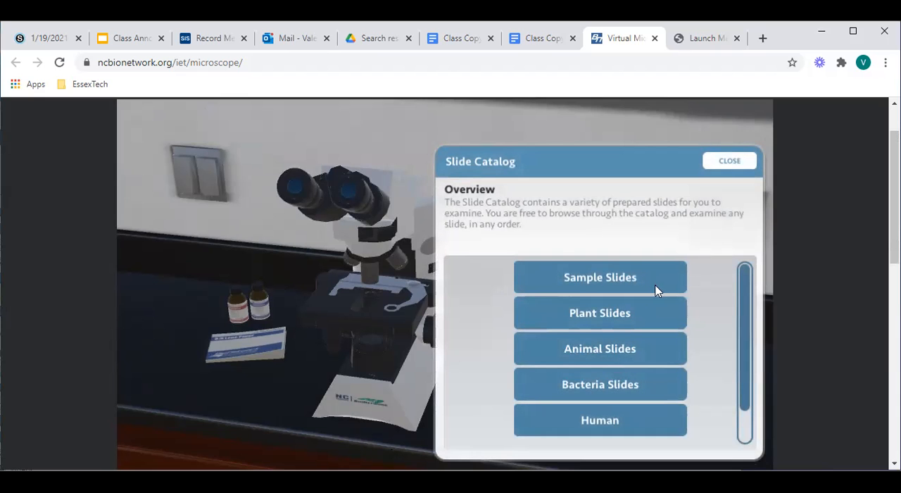
mouse_move(606, 322)
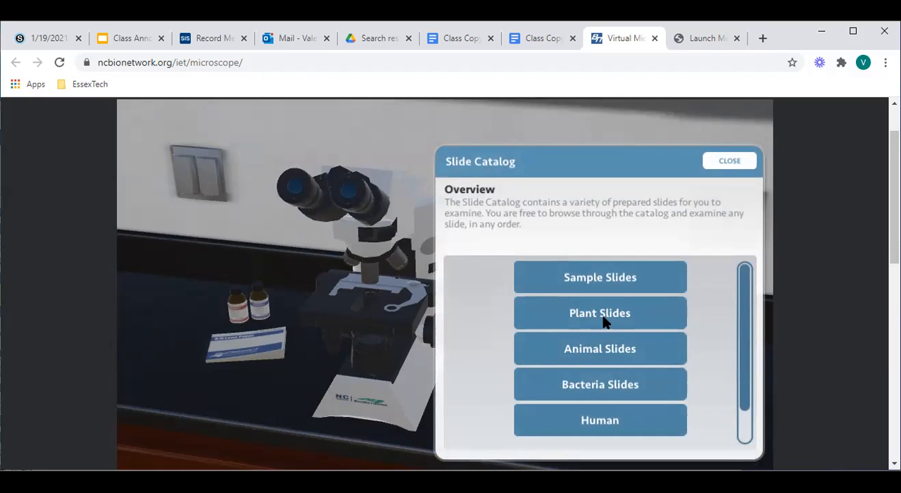
left_click(600, 313)
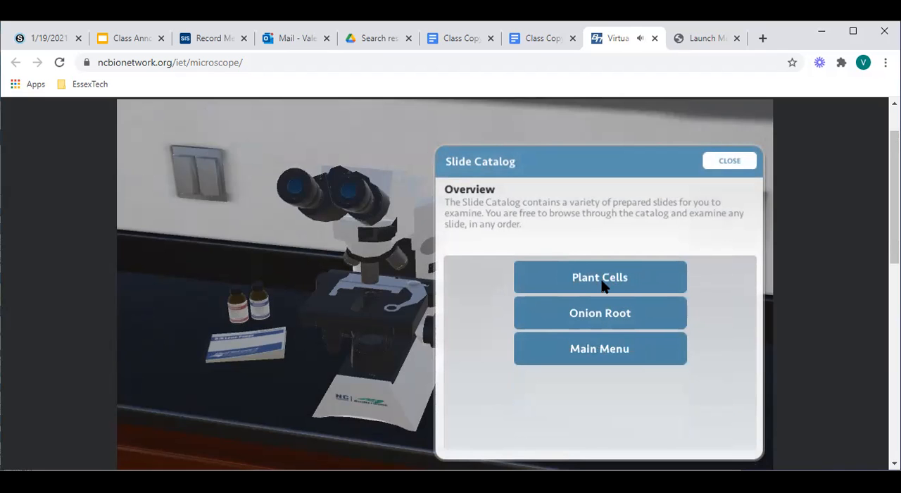
left_click(600, 276)
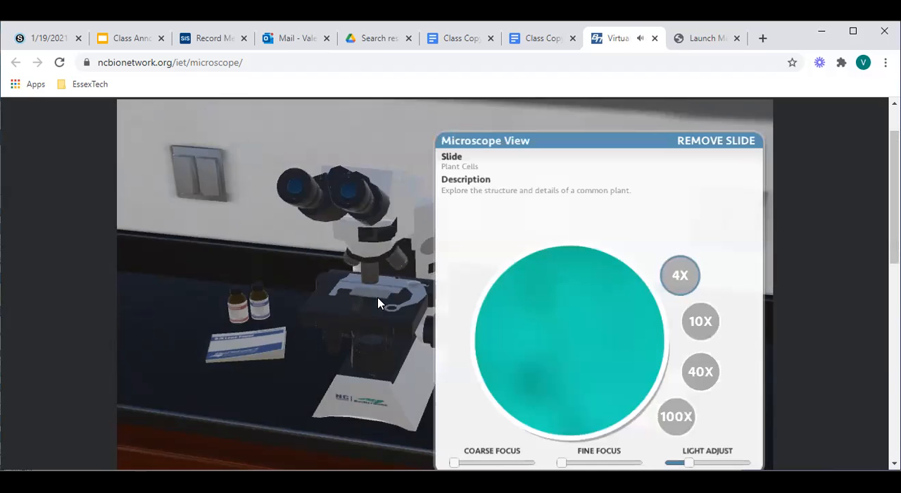
mouse_move(354, 301)
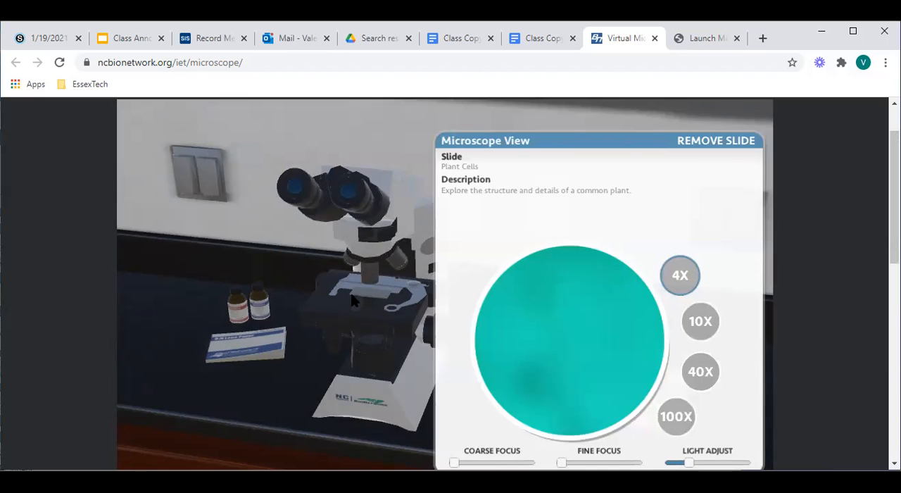
mouse_move(405, 327)
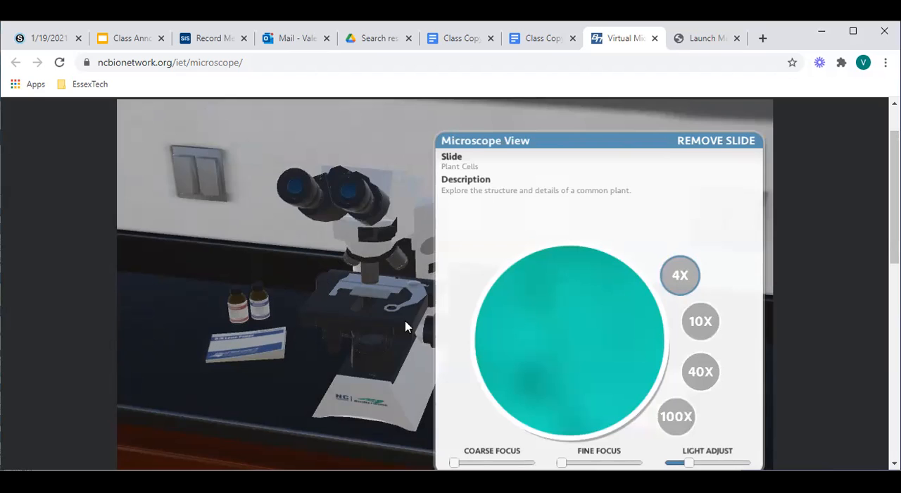
mouse_move(422, 332)
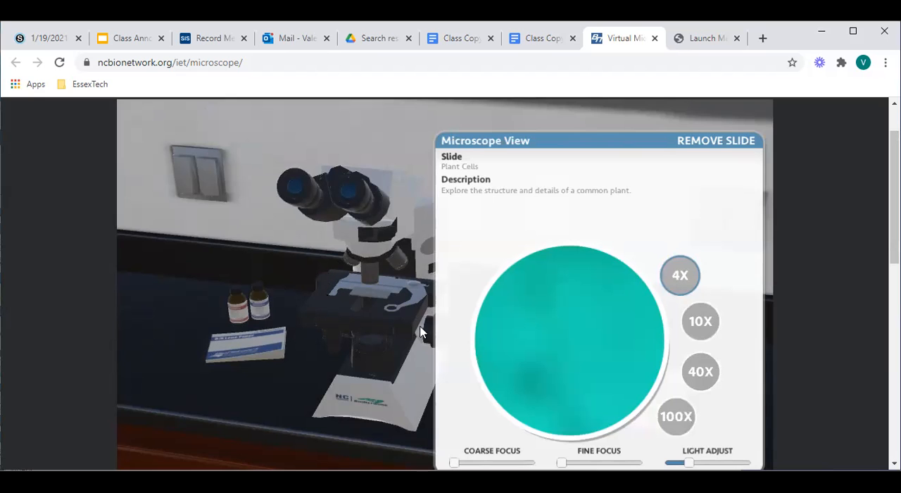
mouse_move(687, 286)
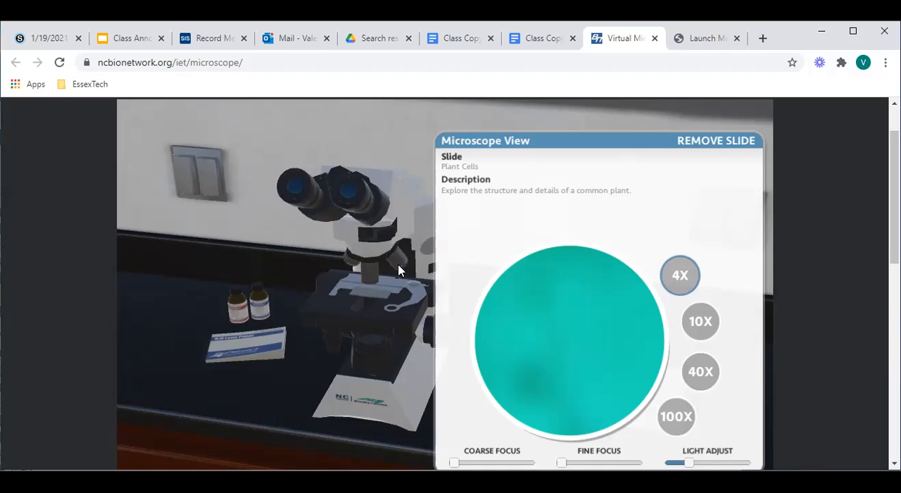
mouse_move(391, 276)
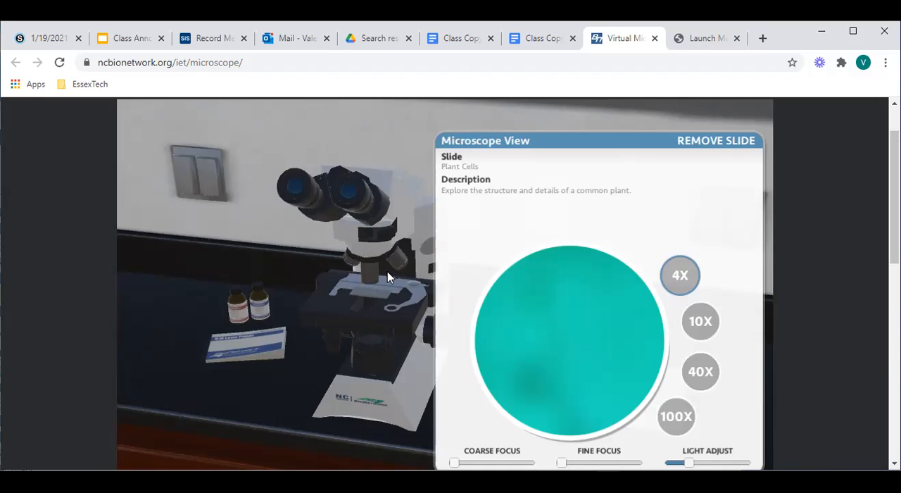
View the Plant Cells slide through the 4X then 10X objective, lit but unfocused
left_click(680, 276)
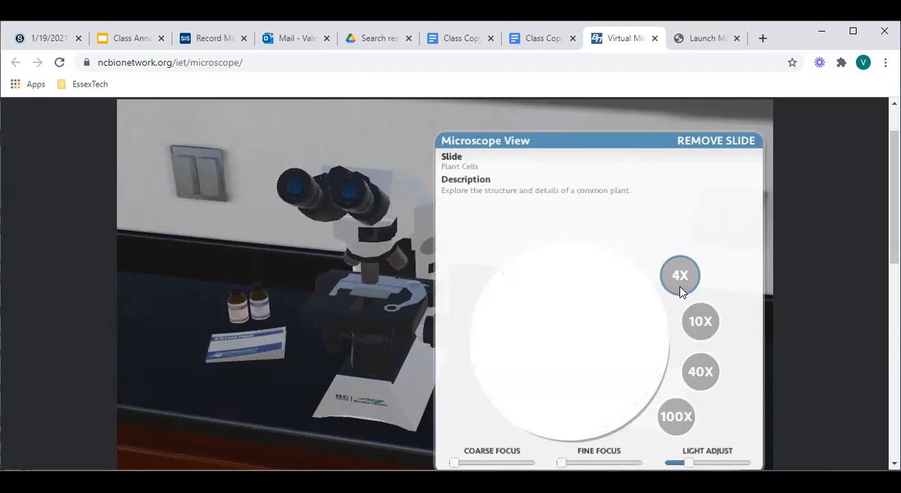
left_click(680, 274)
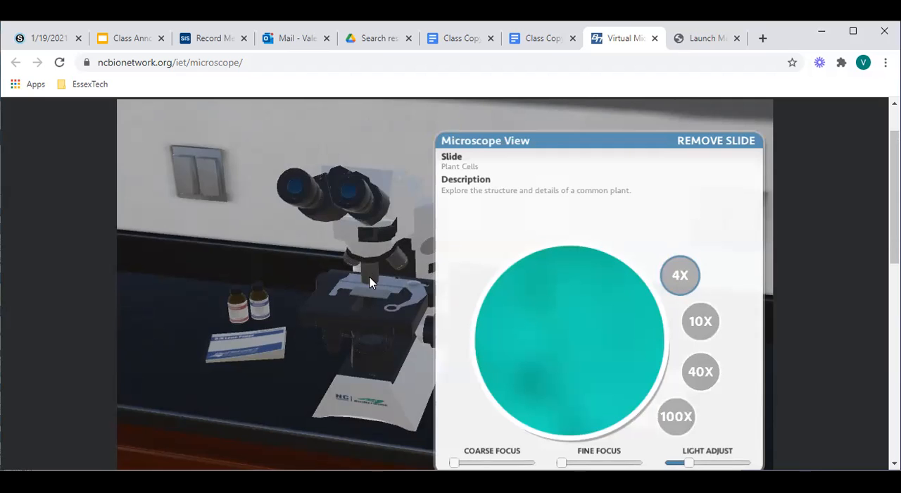
left_click(699, 321)
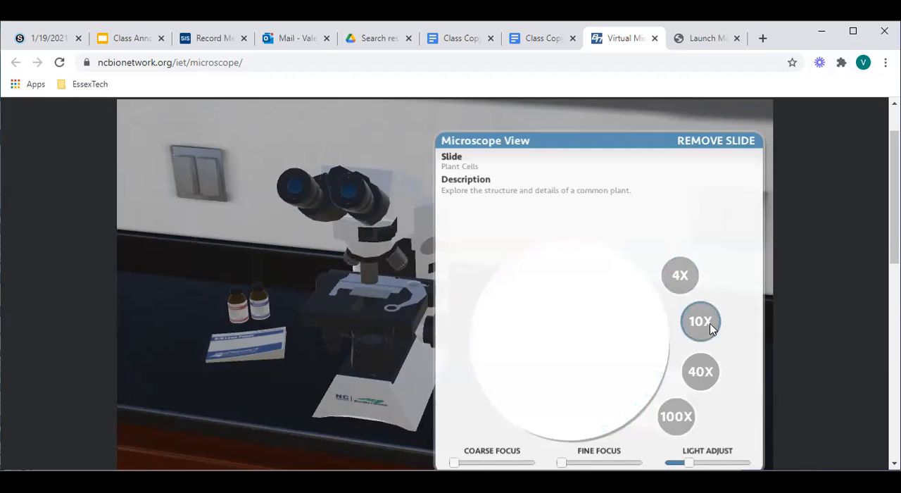
left_click(701, 321)
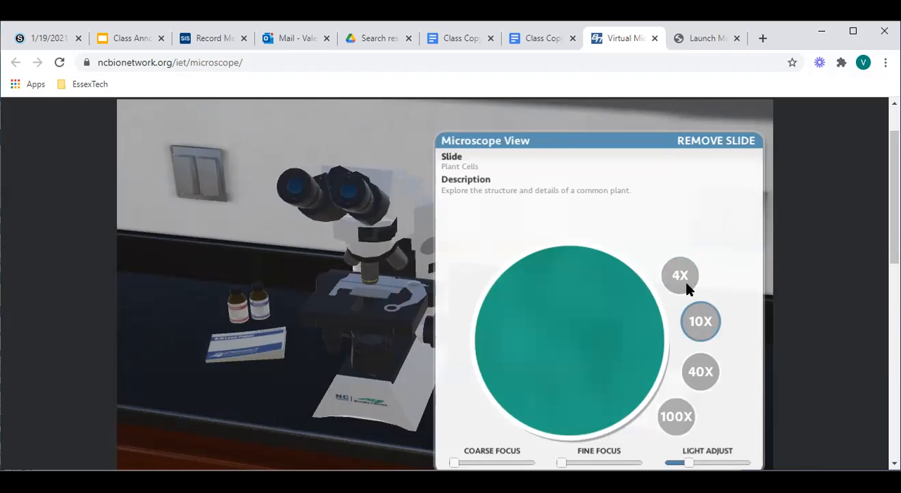
mouse_move(681, 280)
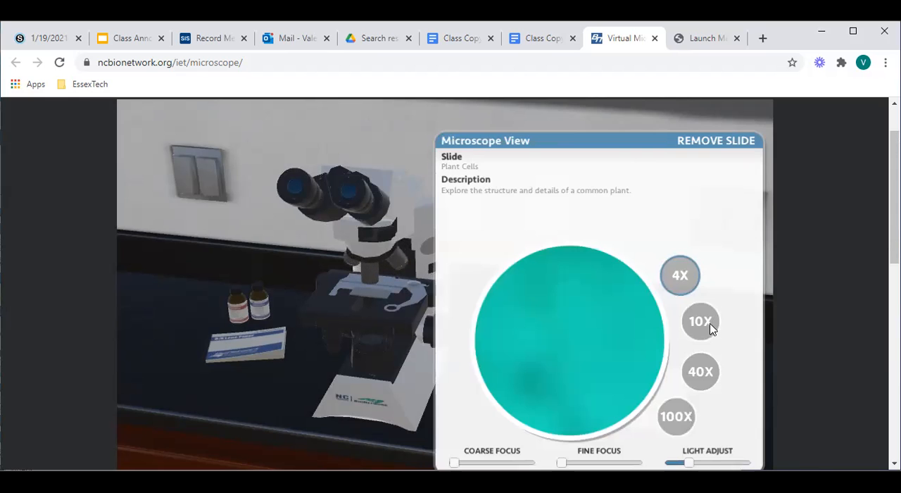
mouse_move(394, 276)
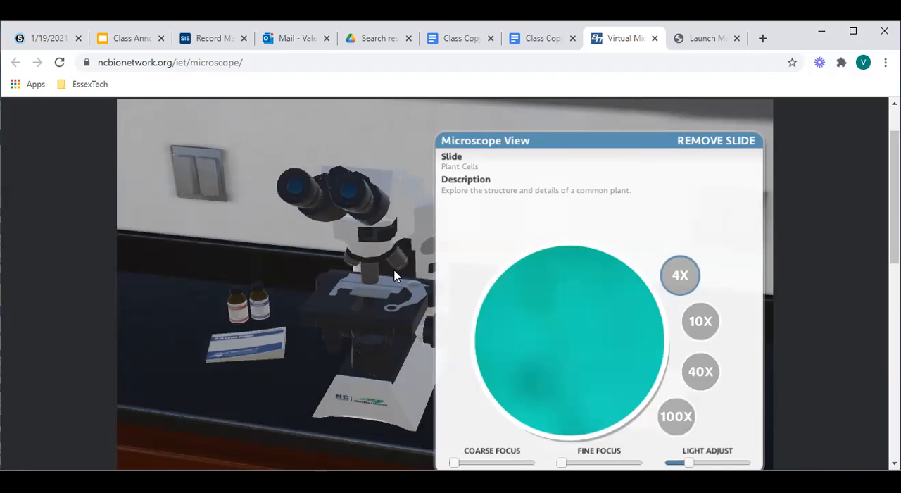
left_click(700, 321)
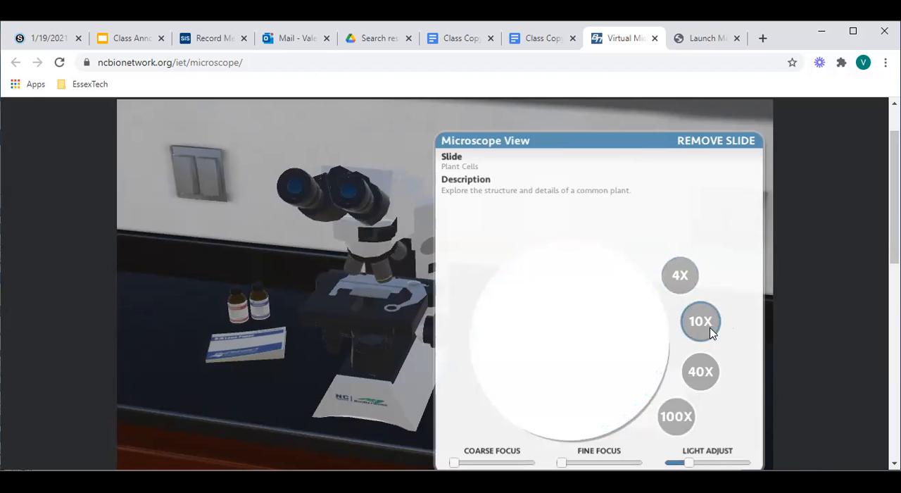
left_click(701, 321)
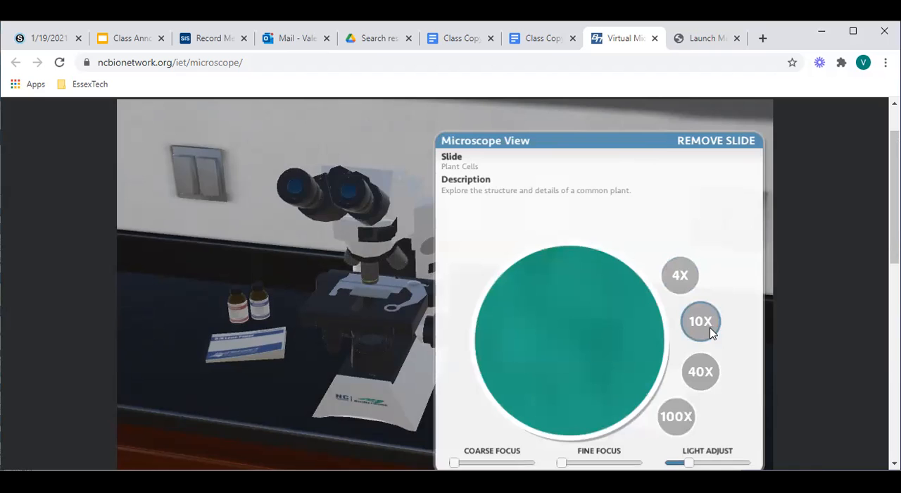
mouse_move(707, 336)
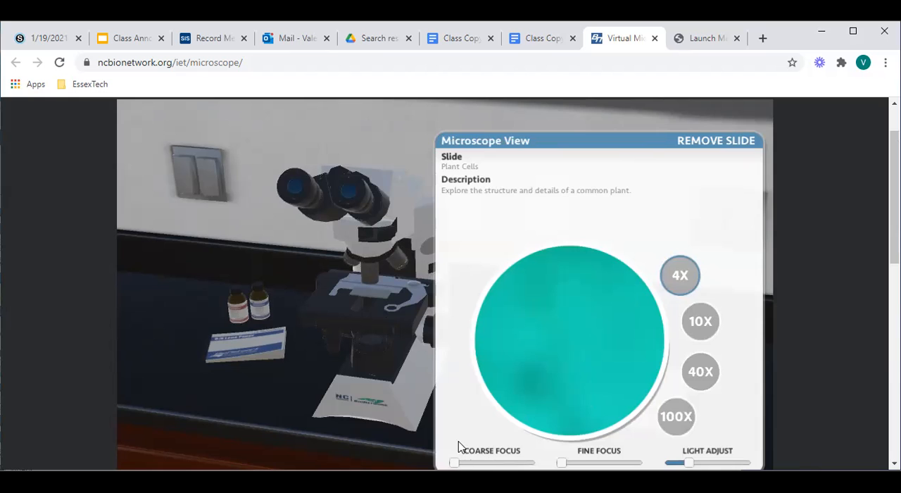
mouse_move(456, 464)
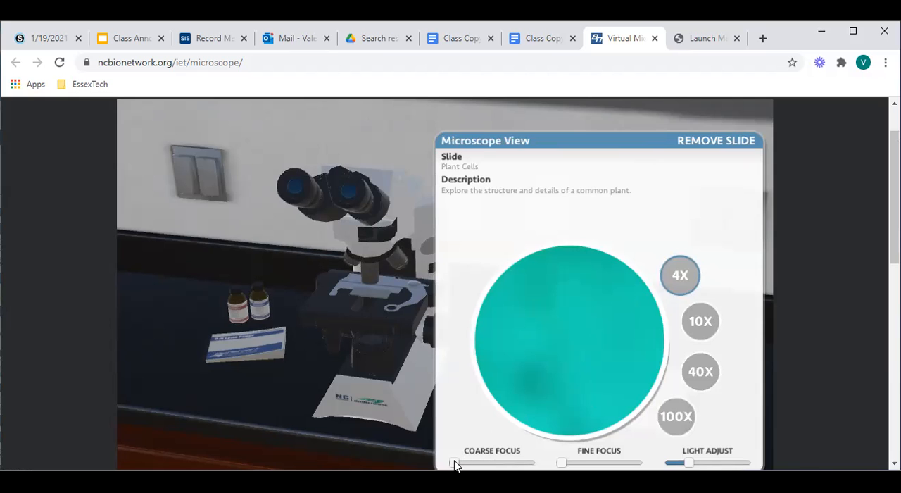
Bring the 4X plant cells into rough focus with the Coarse Focus slider
left_click_drag(454, 461, 532, 462)
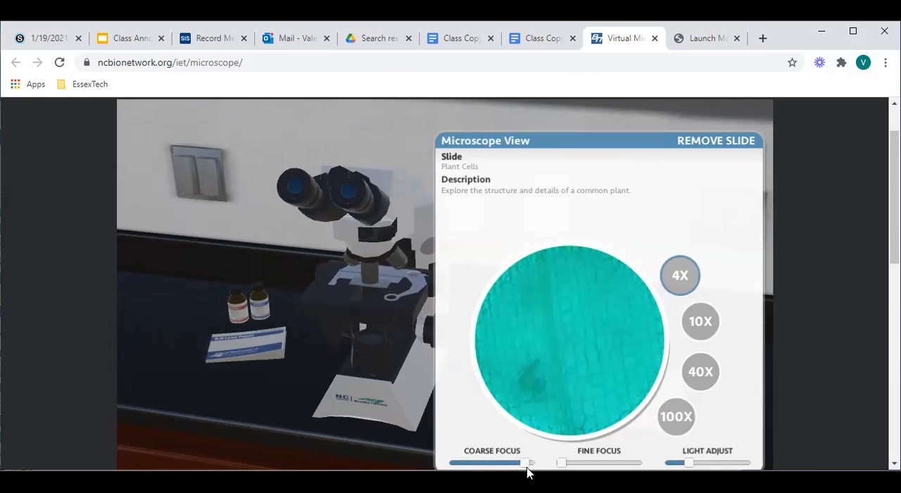
left_click_drag(532, 462, 479, 462)
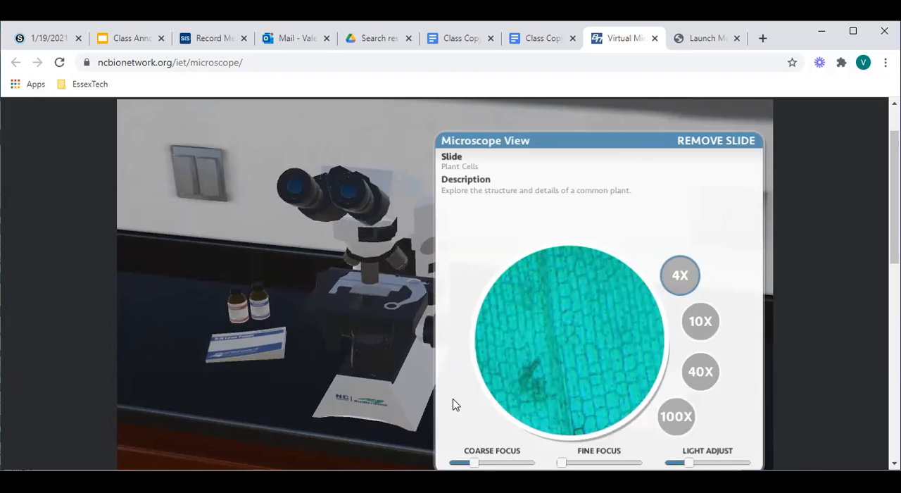
left_click_drag(473, 461, 456, 462)
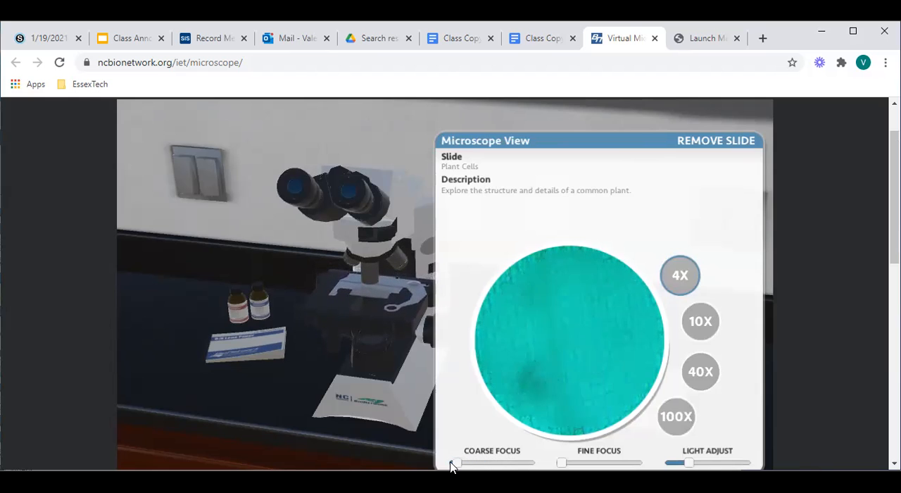
left_click_drag(457, 462, 495, 462)
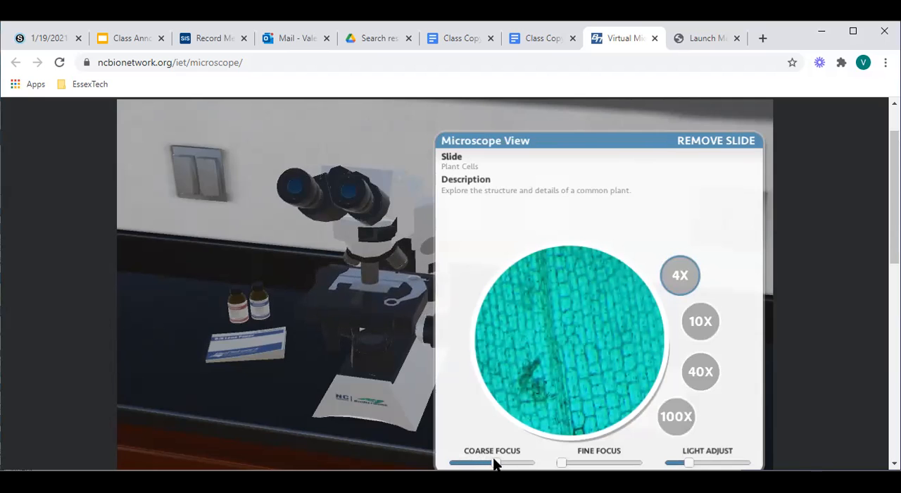
left_click_drag(472, 462, 493, 462)
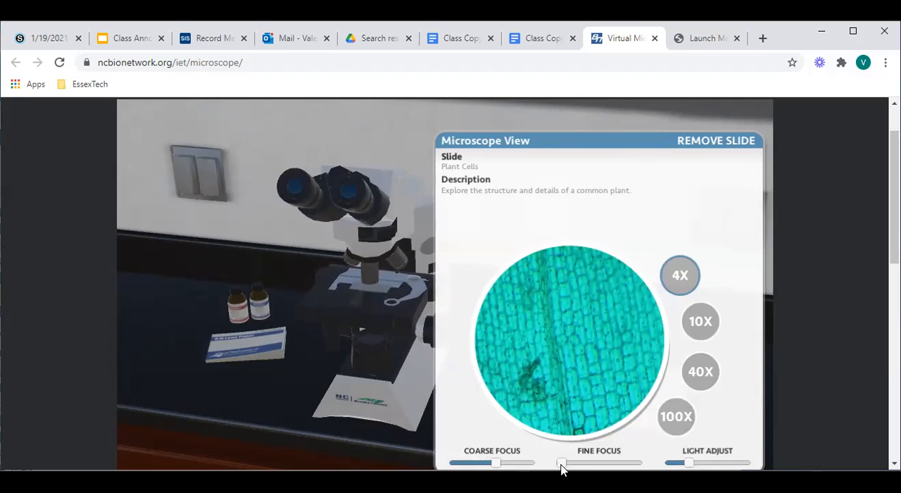
Sharpen with Fine Focus, set Light Adjust to a clear level, then return to the lab document
left_click_drag(560, 462, 574, 462)
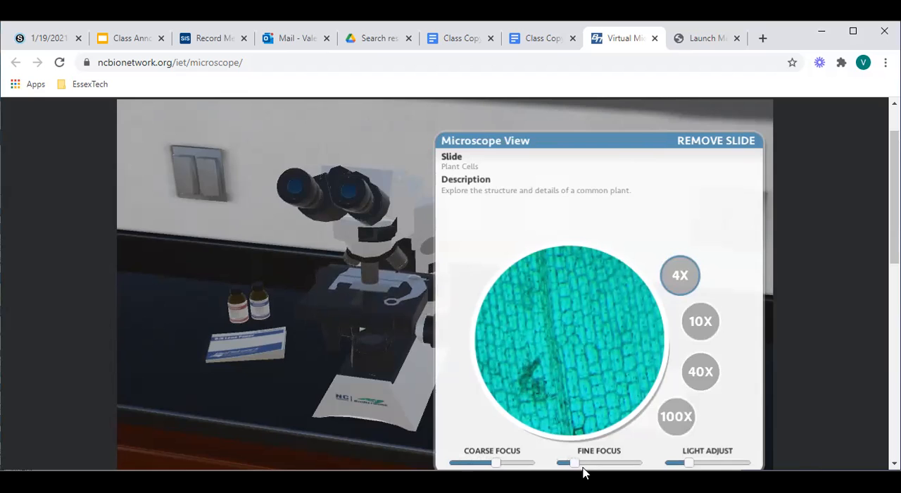
left_click_drag(572, 462, 606, 461)
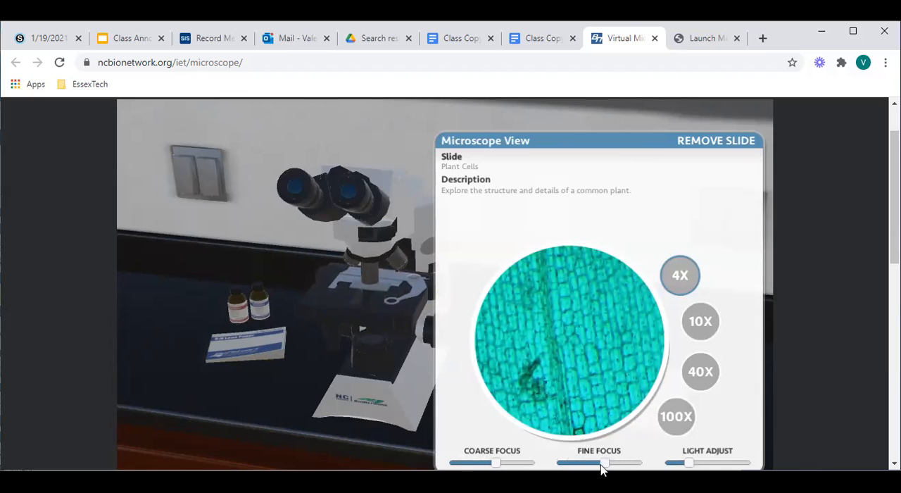
left_click_drag(605, 462, 622, 462)
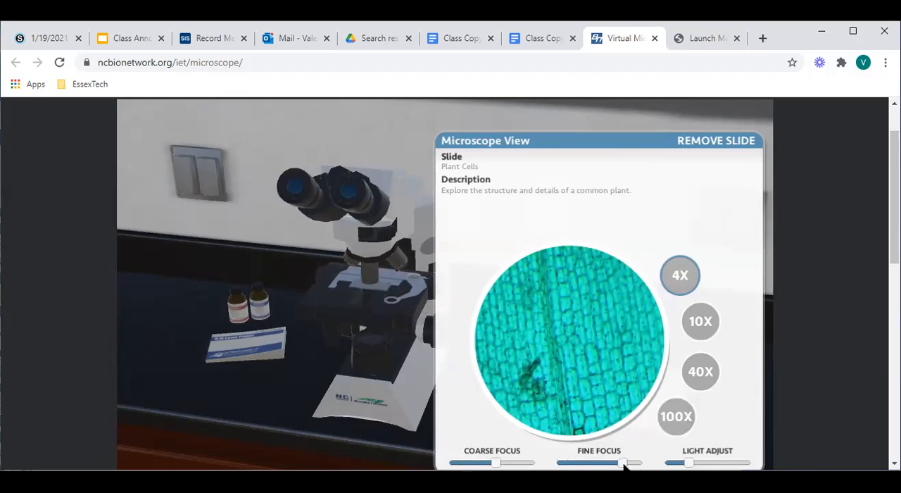
left_click_drag(623, 462, 575, 462)
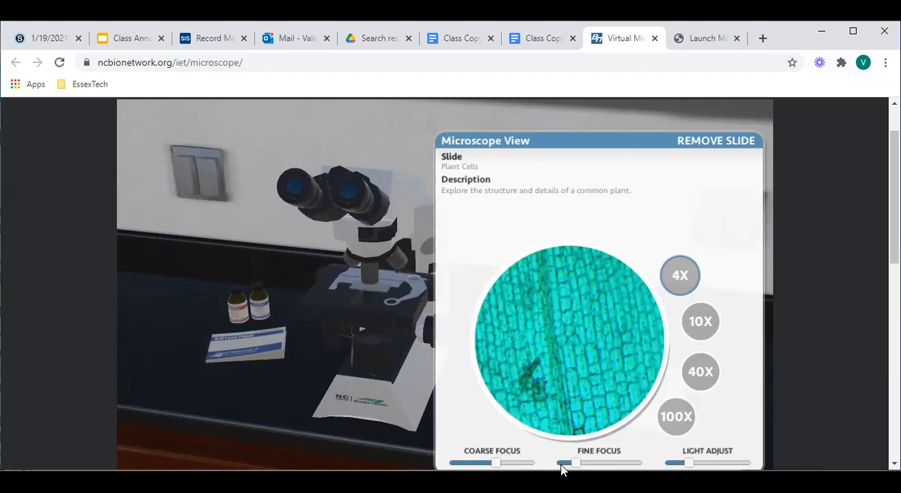
left_click_drag(574, 462, 605, 462)
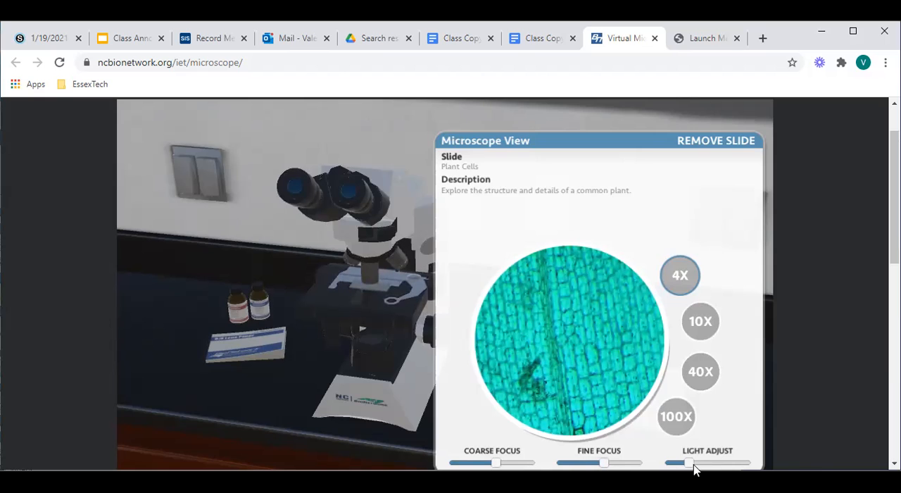
left_click_drag(688, 462, 739, 461)
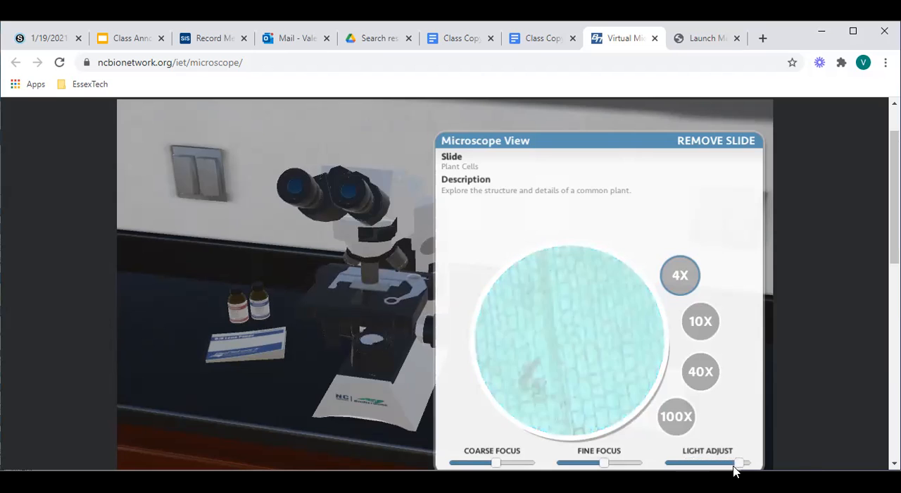
left_click_drag(739, 461, 687, 461)
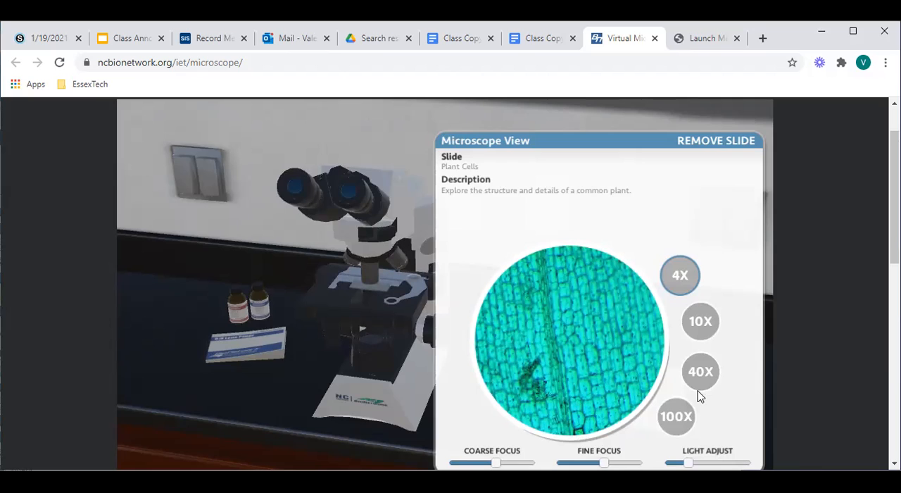
mouse_move(674, 308)
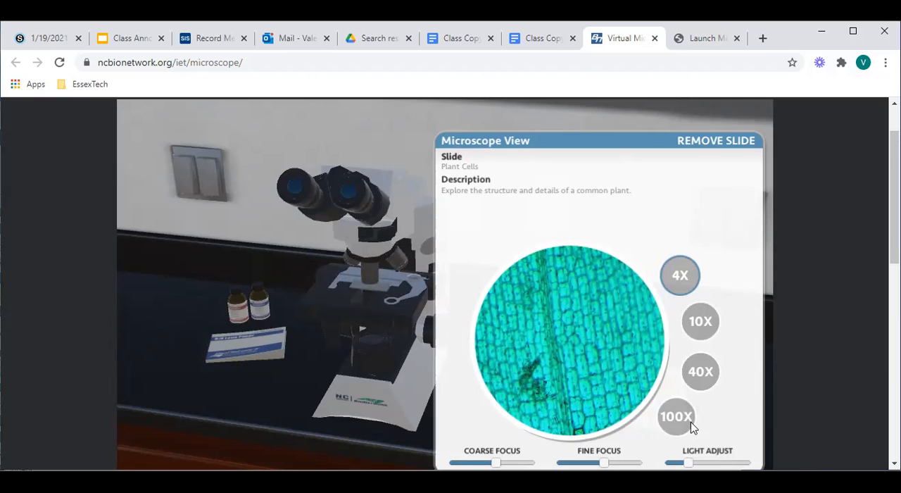
mouse_move(490, 273)
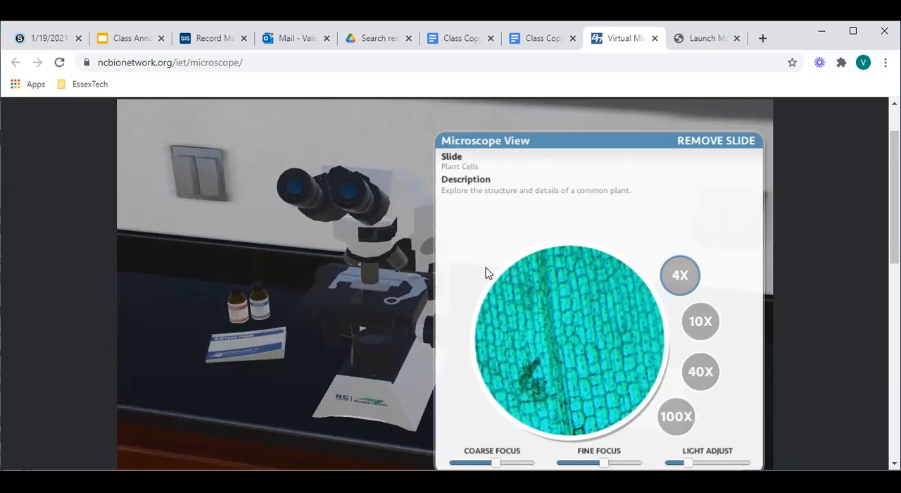
mouse_move(570, 102)
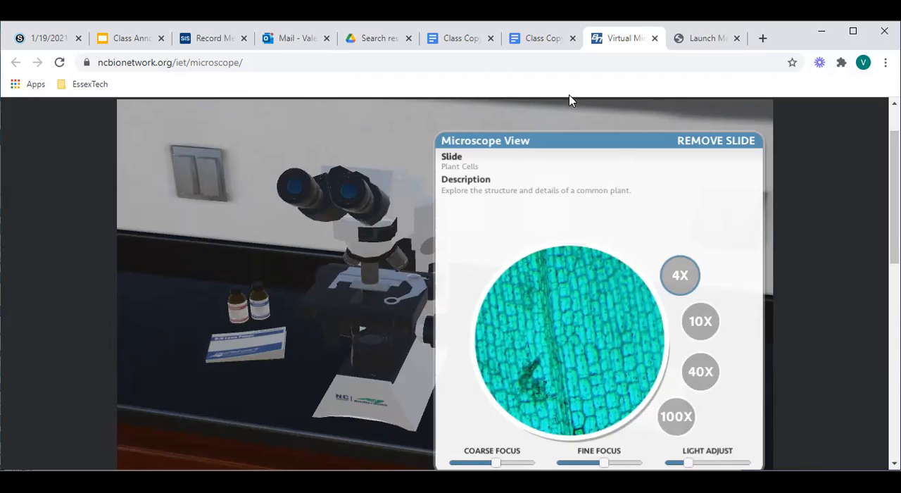
mouse_move(552, 39)
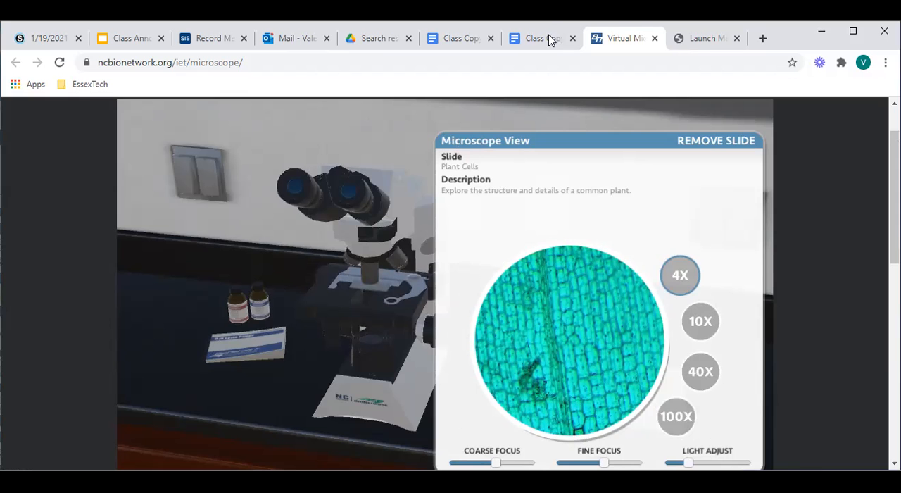
left_click(538, 38)
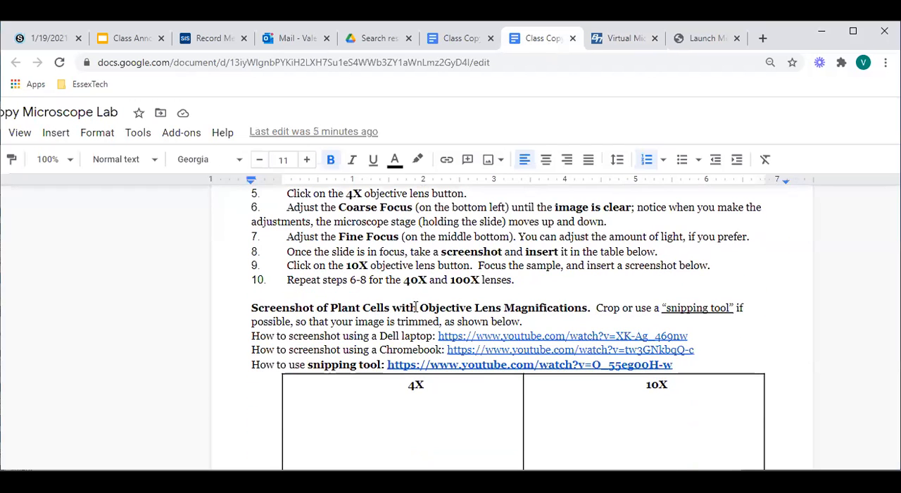
Read the screenshot instructions in the doc, then return to the virtual microscope tab
left_click(253, 335)
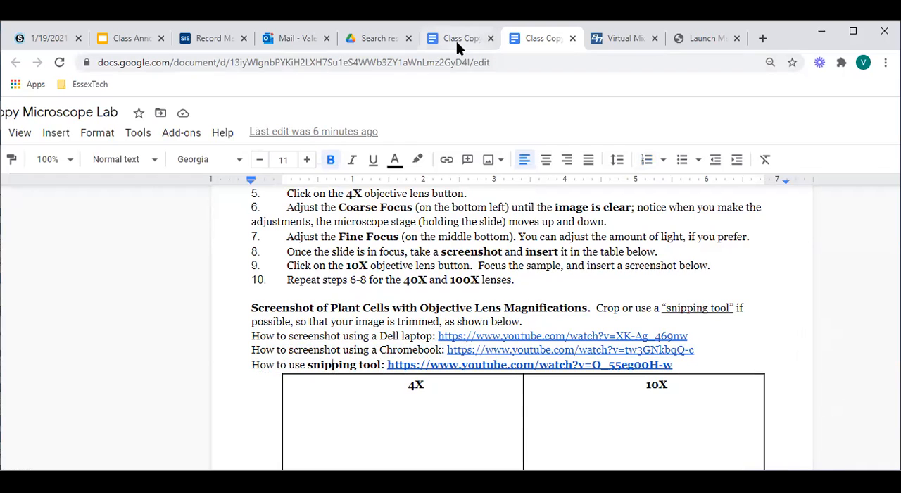
left_click(622, 38)
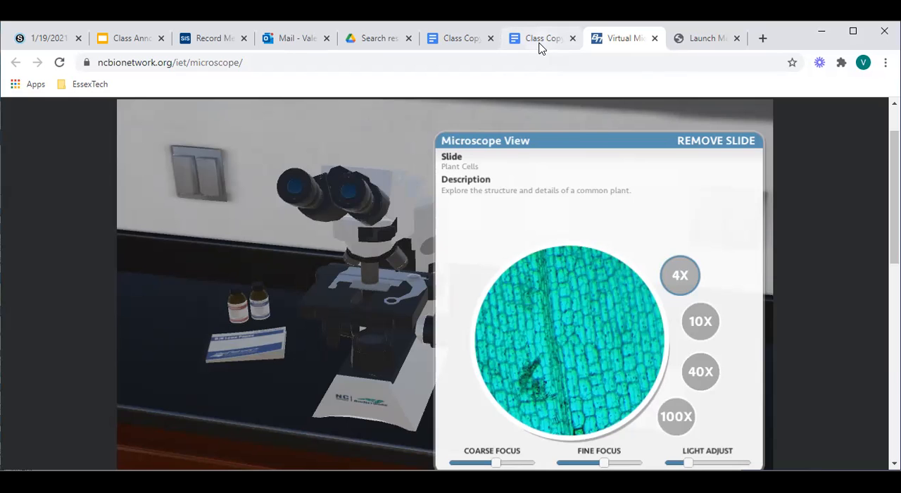
Capture the focused 4X view and paste it into the table's 4X cell in the lab document
left_click(536, 38)
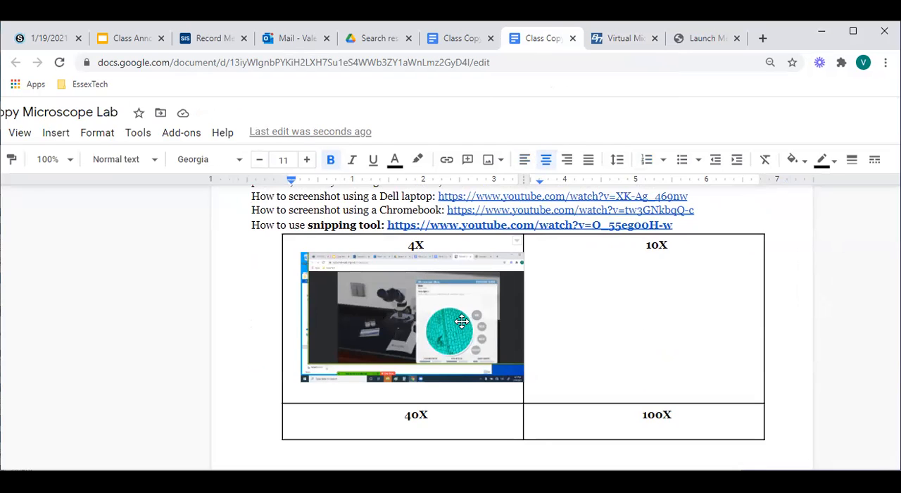
Crop the 4X screenshot to the microscope panel and enlarge it within the 4X cell
left_click(411, 317)
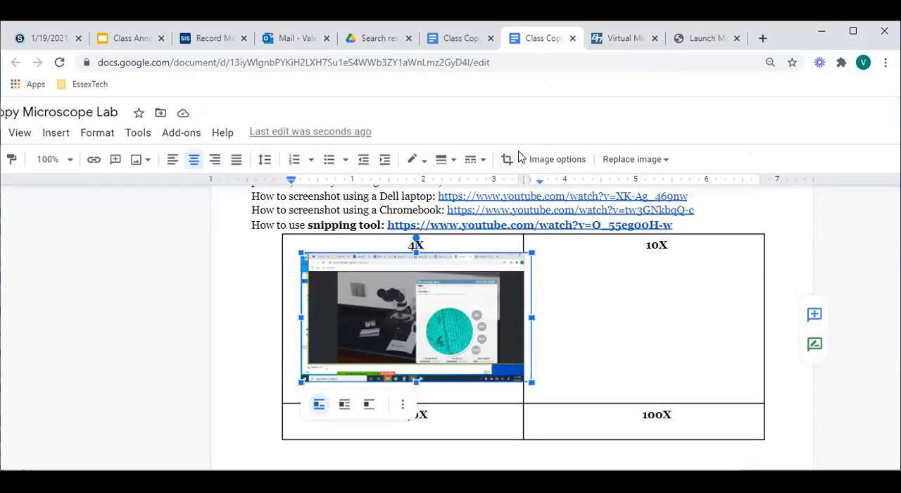
mouse_move(507, 159)
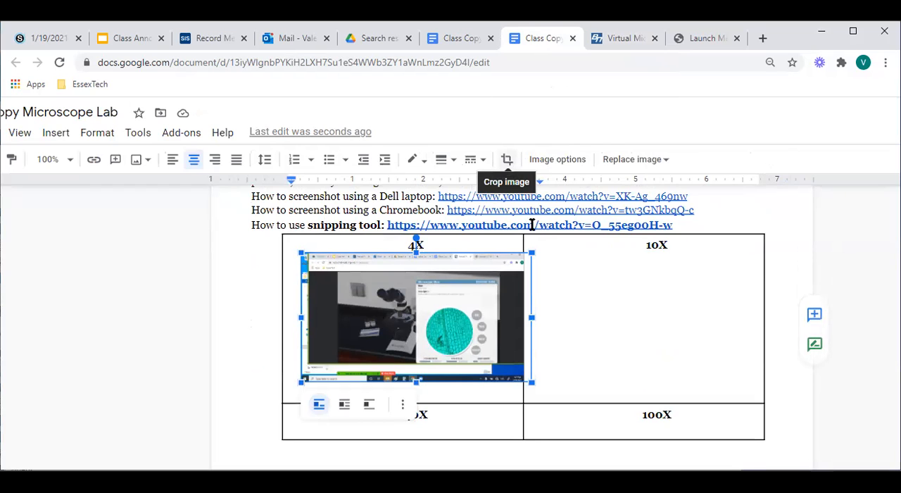
left_click(507, 159)
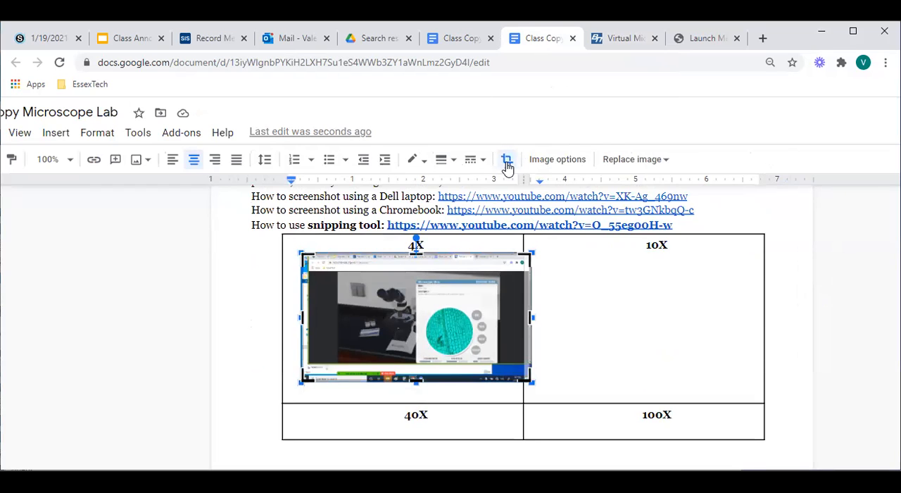
mouse_move(504, 283)
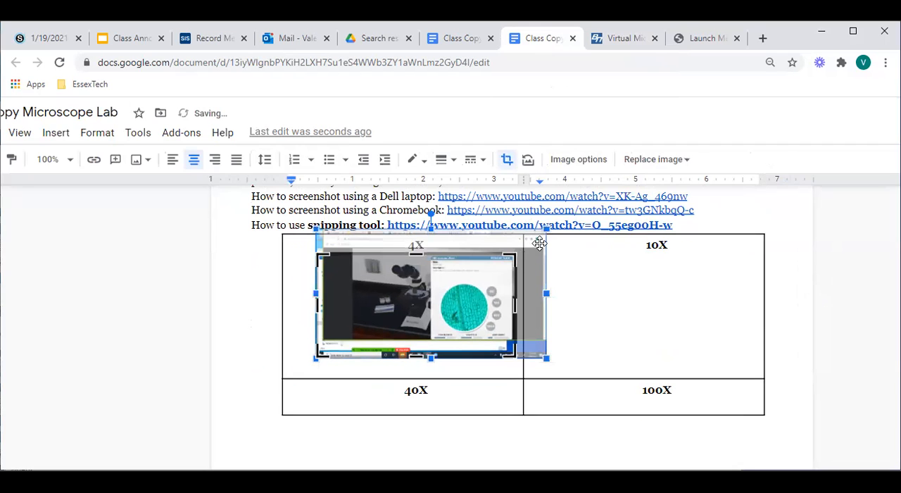
left_click_drag(546, 293, 514, 304)
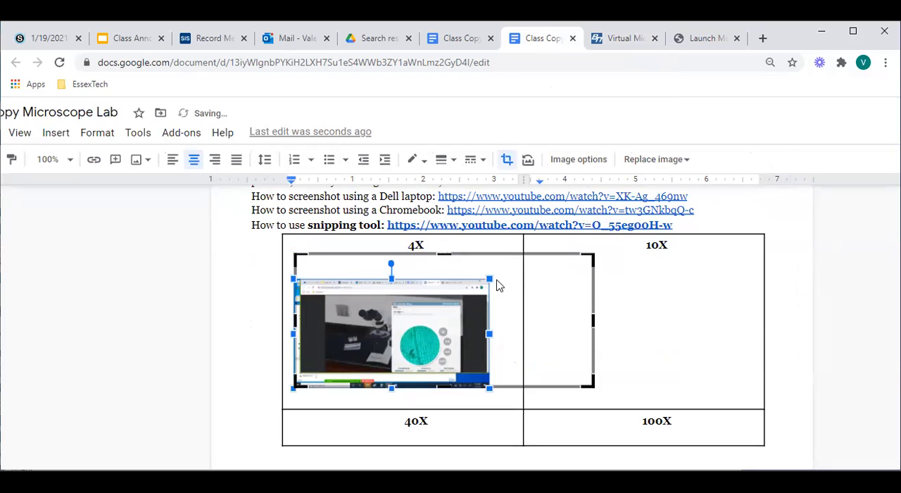
left_click_drag(490, 279, 599, 253)
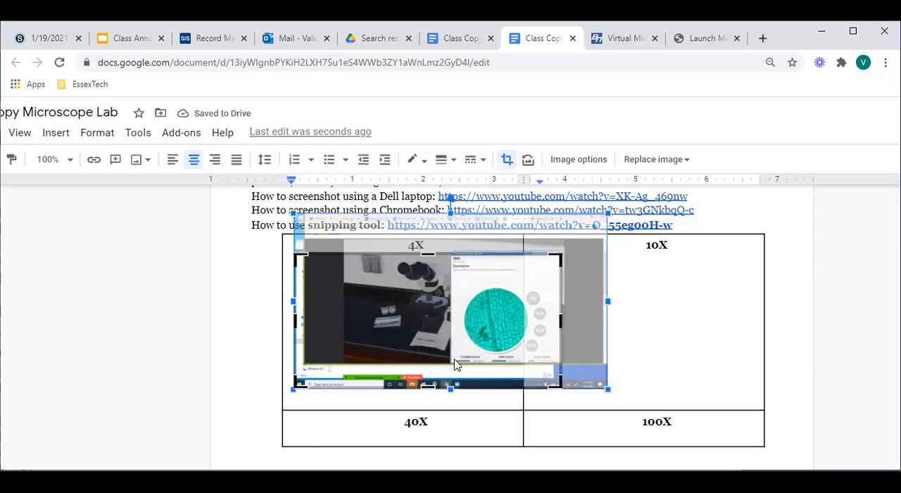
left_click_drag(608, 388, 518, 388)
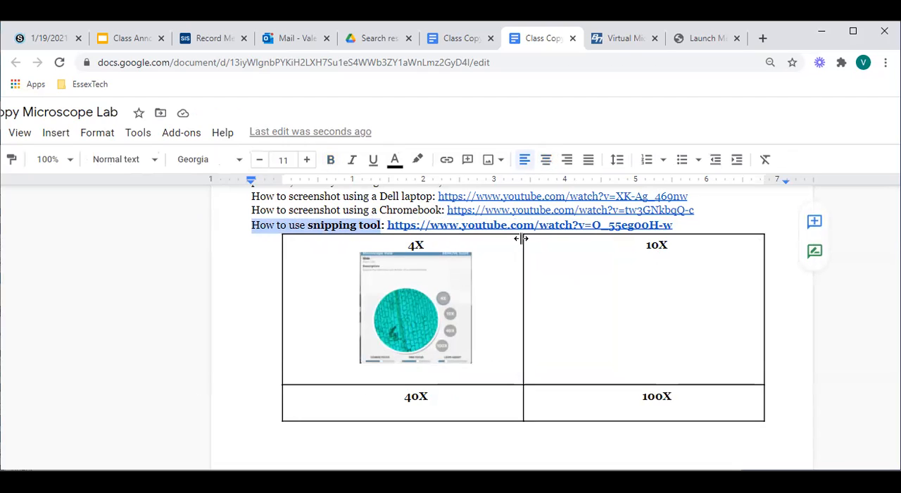
mouse_move(419, 312)
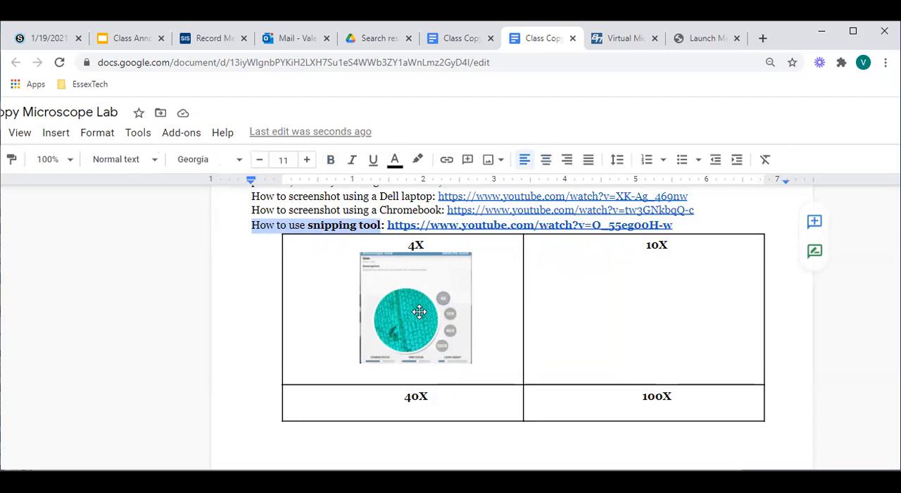
left_click(415, 310)
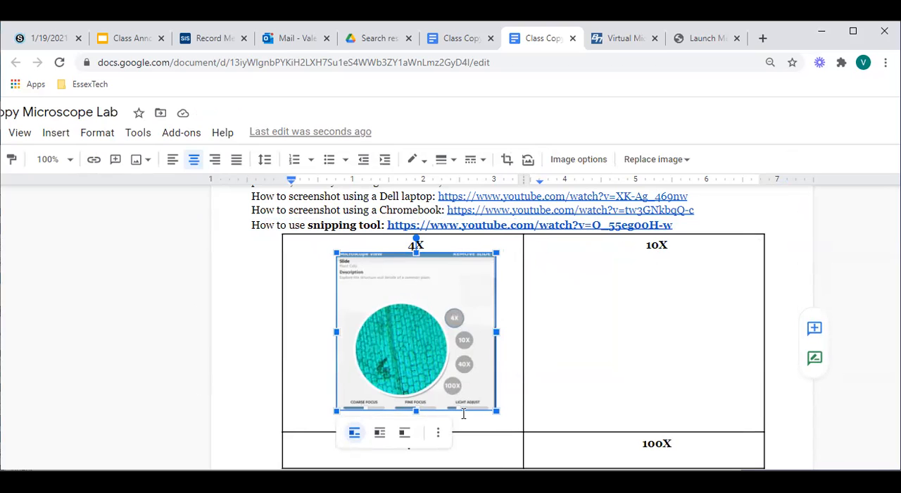
Deselect the image by placing the caret in the empty 10X cell
left_click(618, 361)
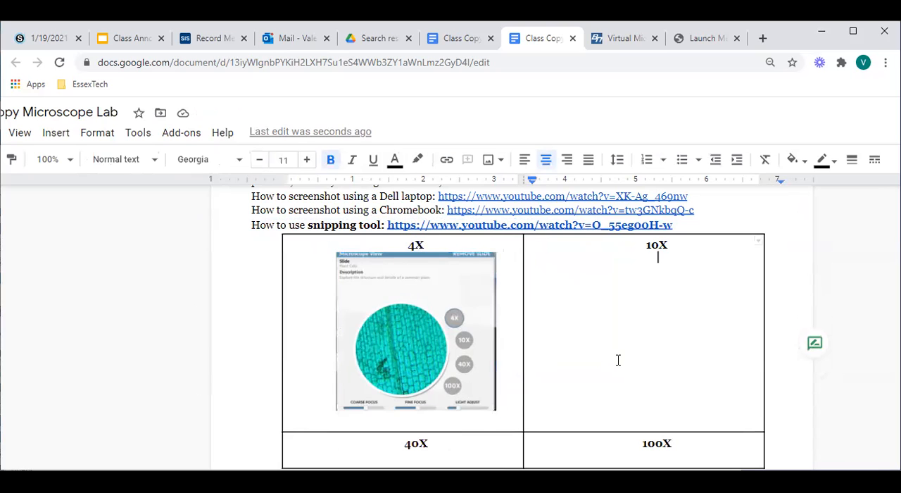
scroll("down", 3)
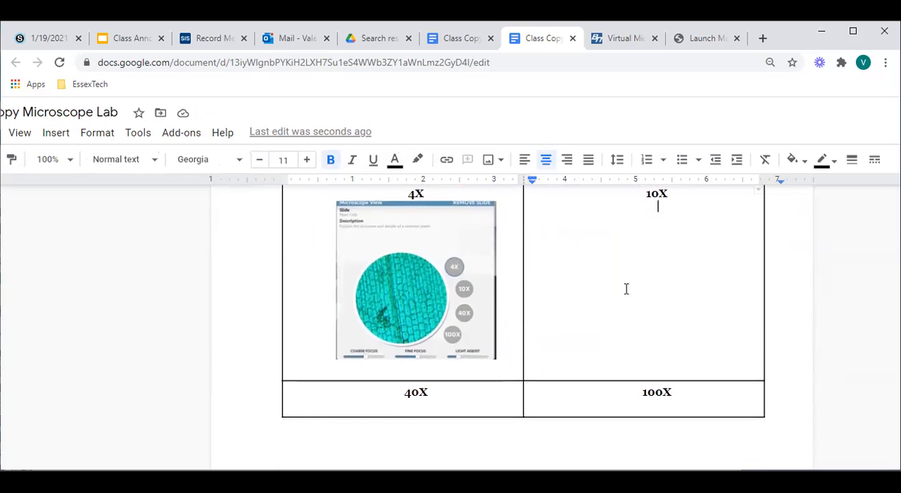
mouse_move(659, 226)
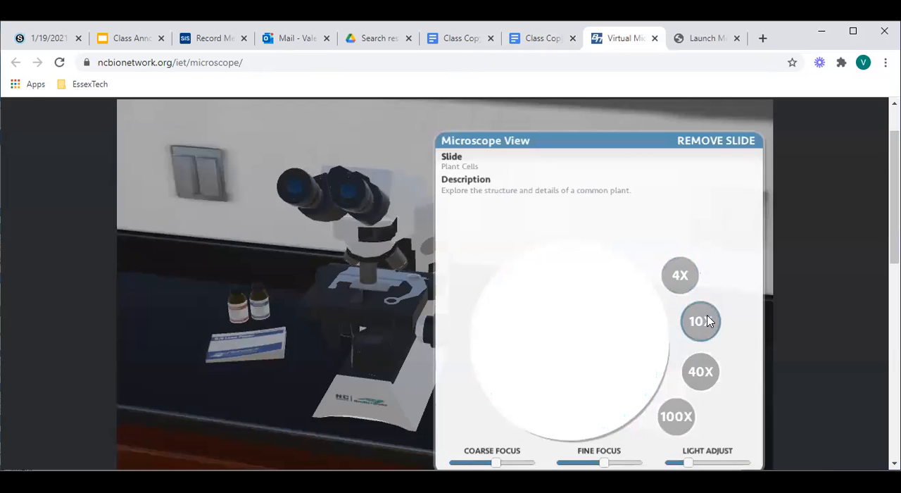
View the plant cells focused at 10X, then 40X, and return to the lab document
left_click(700, 321)
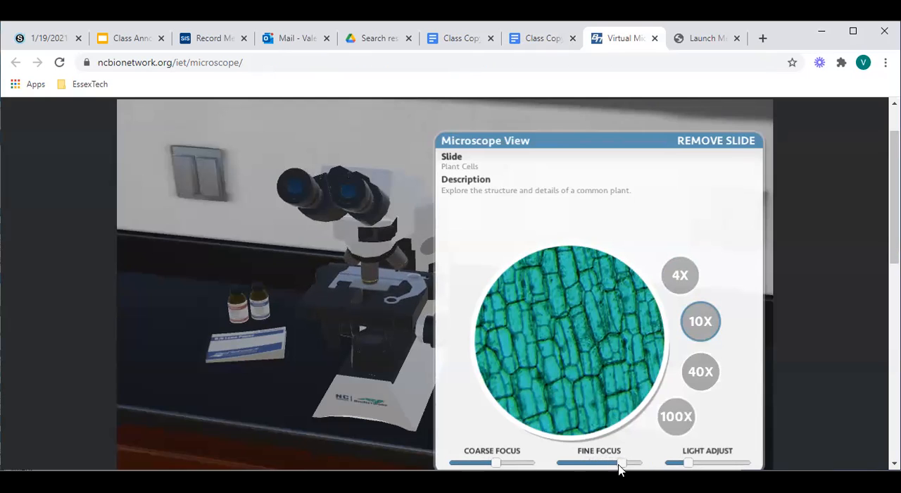
left_click_drag(688, 462, 674, 462)
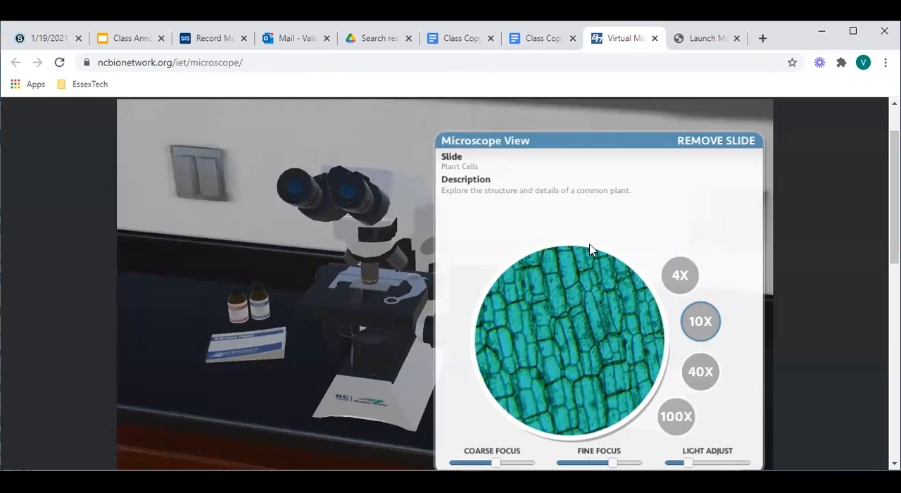
left_click(700, 371)
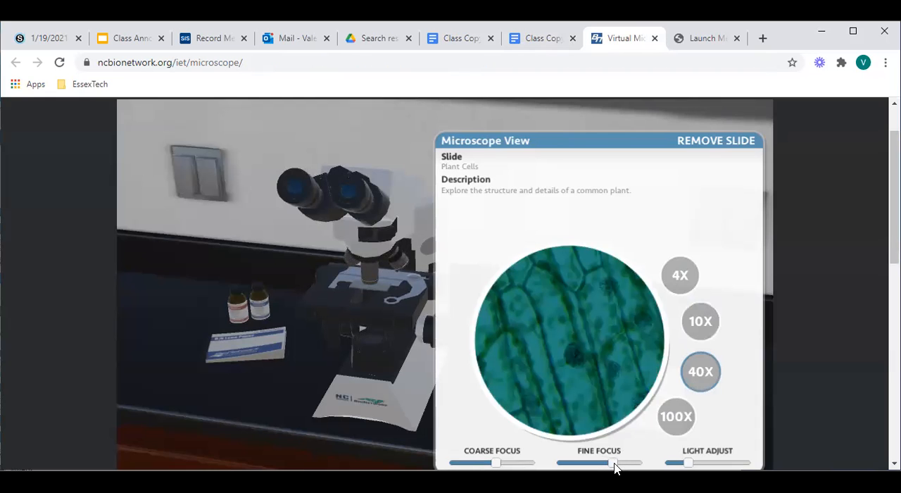
scroll("down", 3)
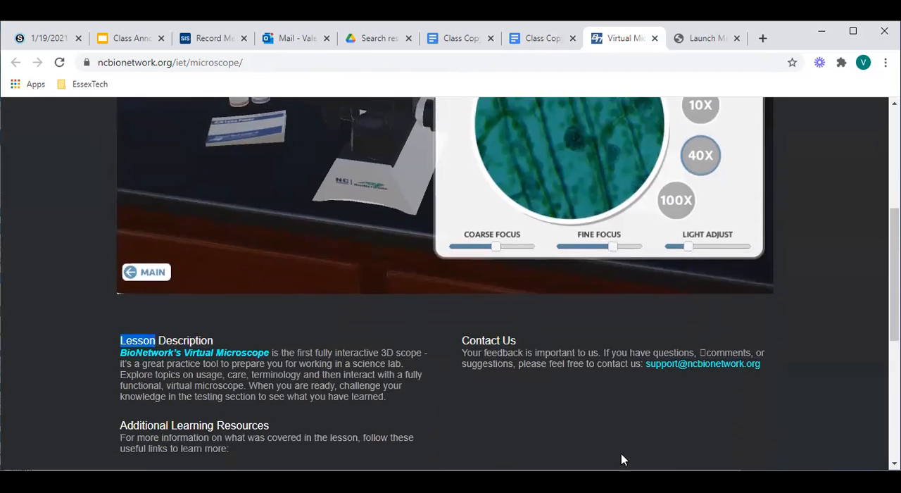
scroll("up", 3)
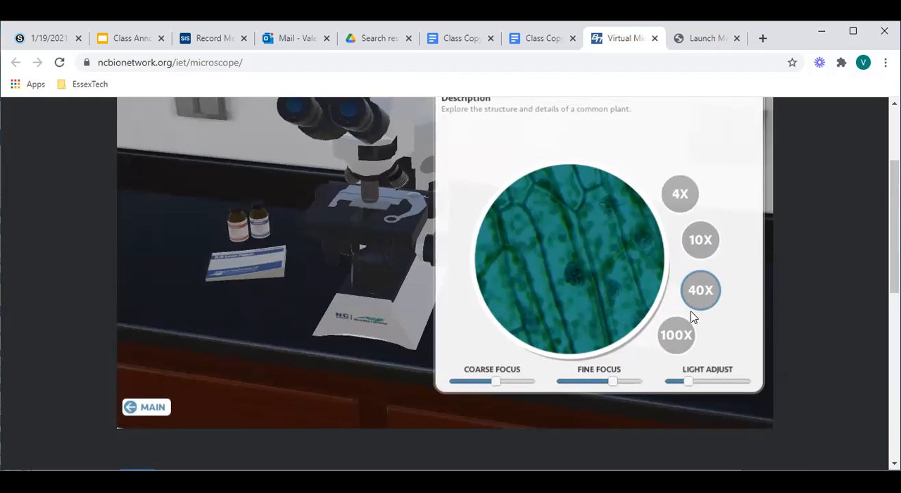
mouse_move(607, 132)
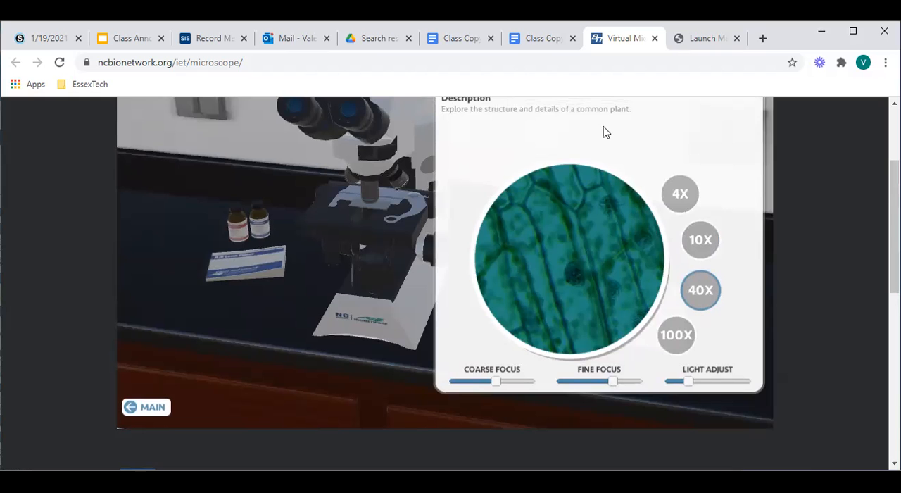
left_click(538, 38)
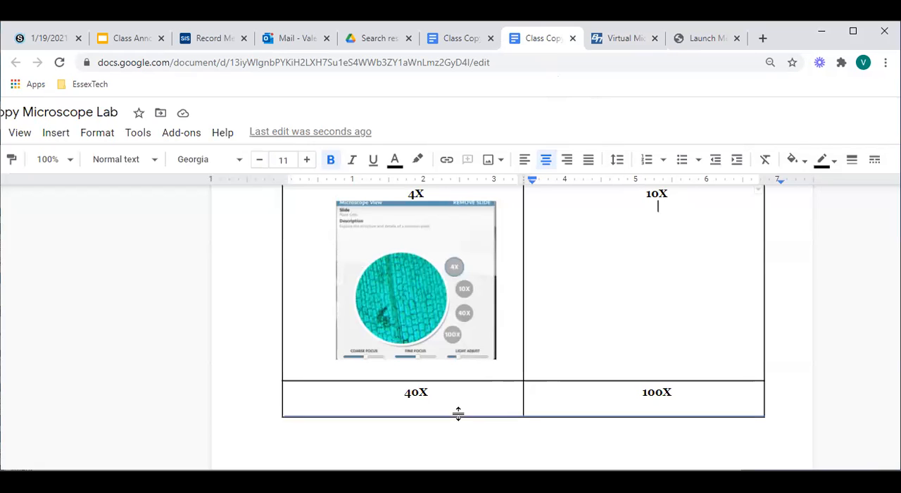
Scroll past the Part 1 questions and Part 2 whitefish table to the Part 3 spider-leg directions
scroll("up", 3)
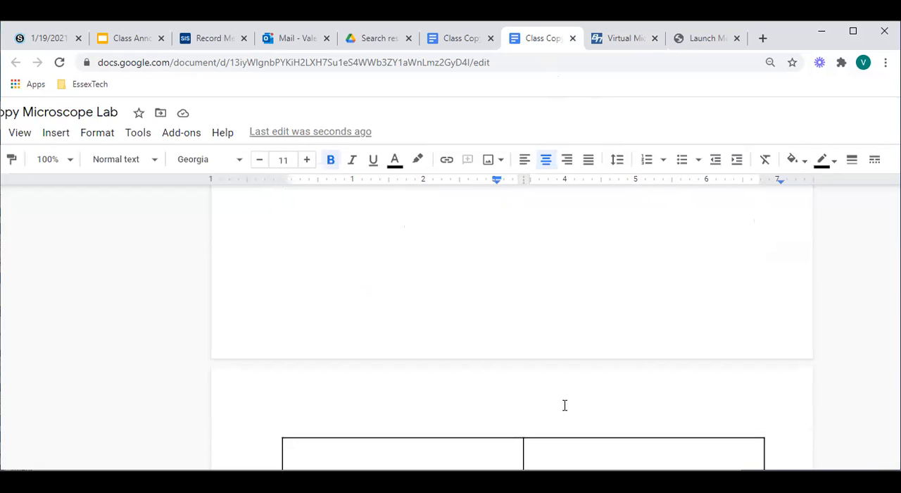
scroll("down", 3)
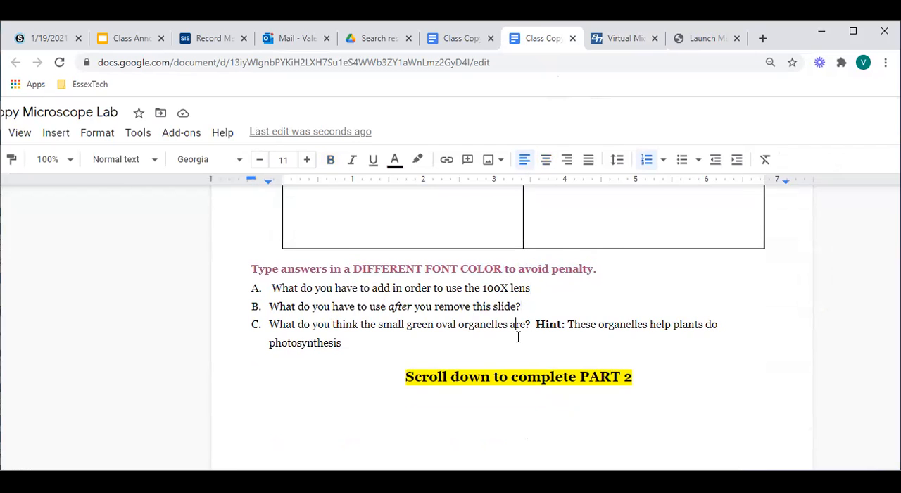
scroll("up", 3)
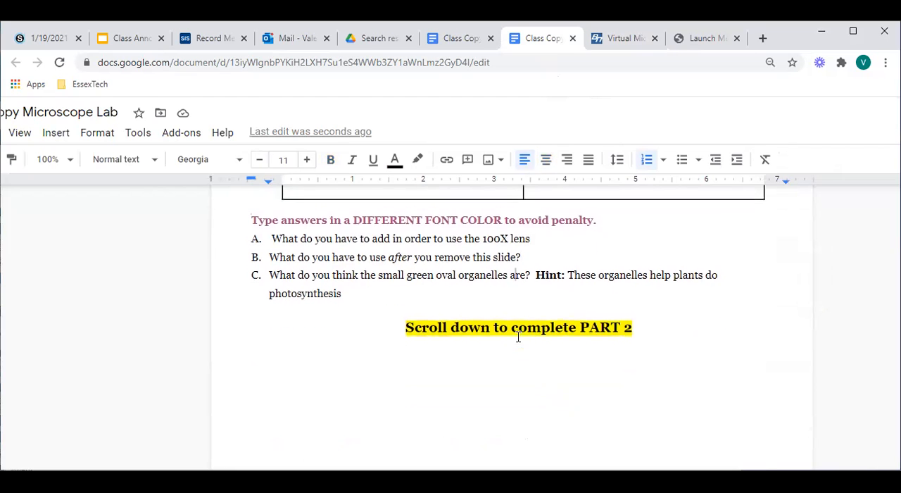
scroll("down", 3)
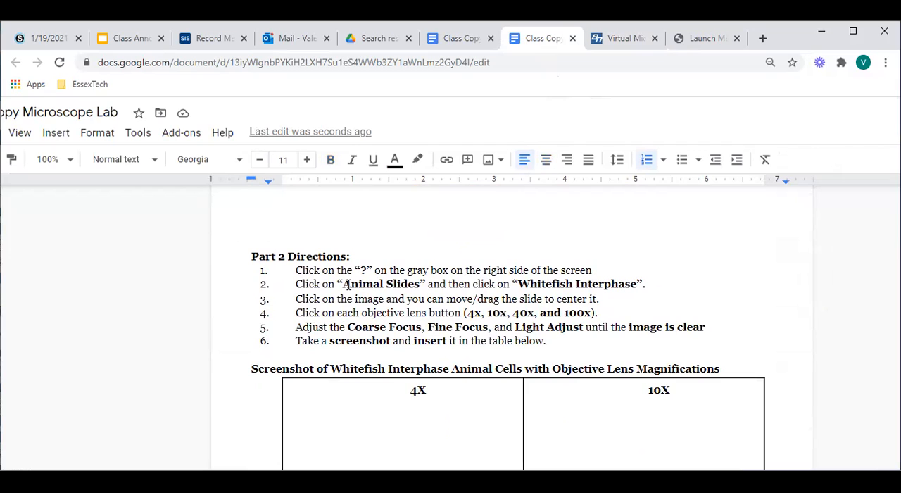
left_click(546, 284)
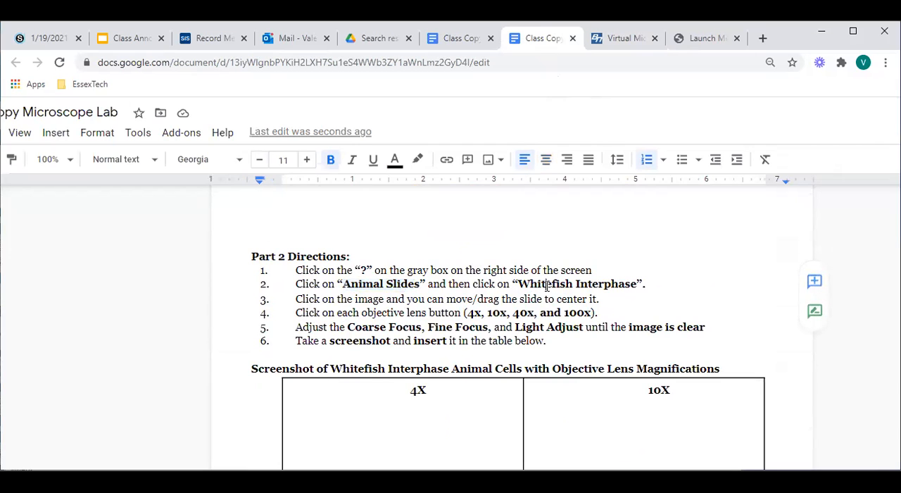
double_click(543, 284)
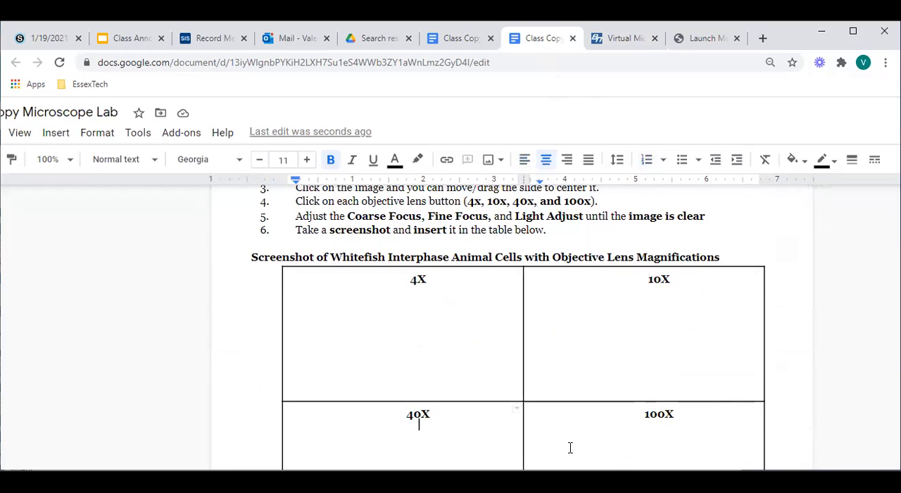
scroll("down", 3)
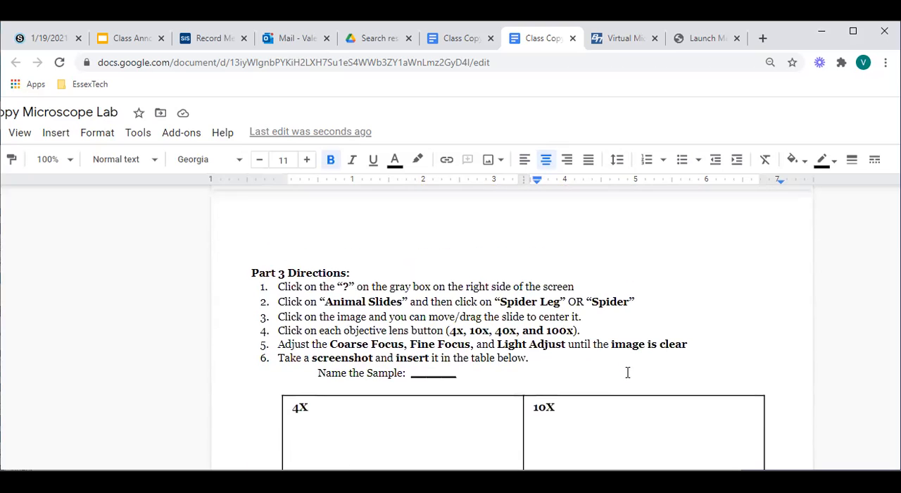
Scroll through the Part 3 spider-leg and Part 4 human-slide directions and their empty tables
scroll("up", 3)
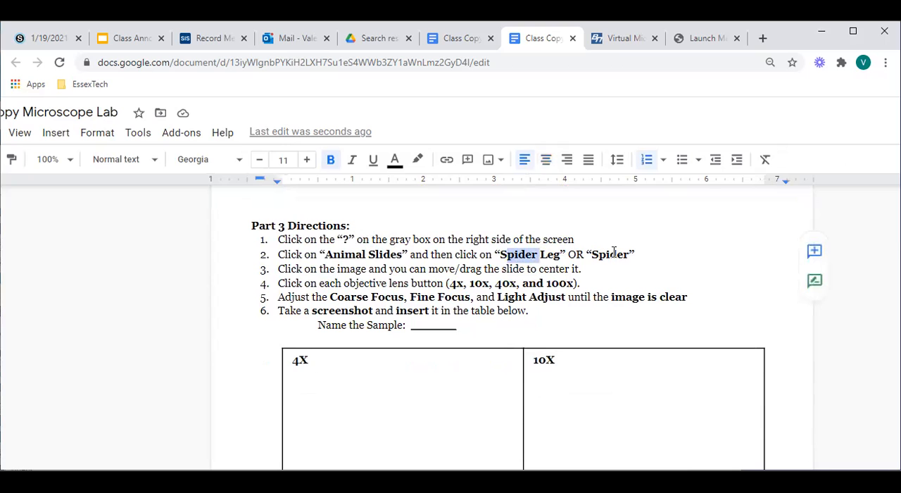
scroll("down", 3)
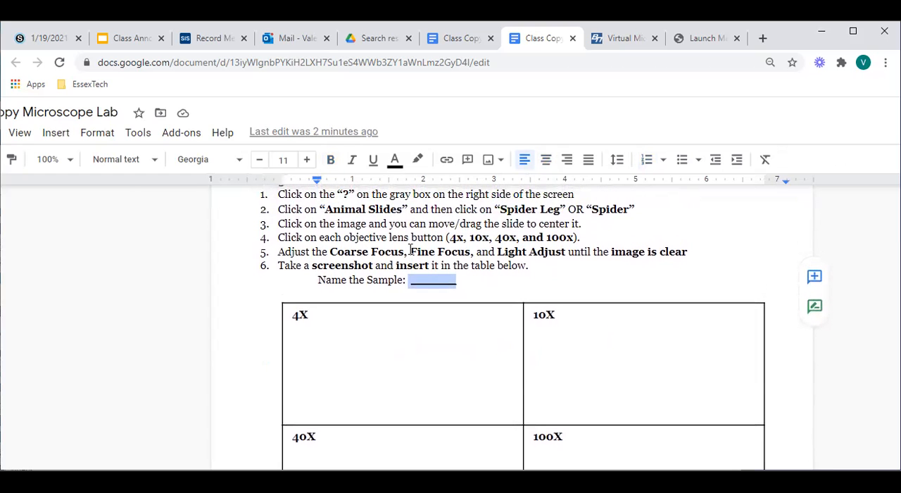
scroll("up", 3)
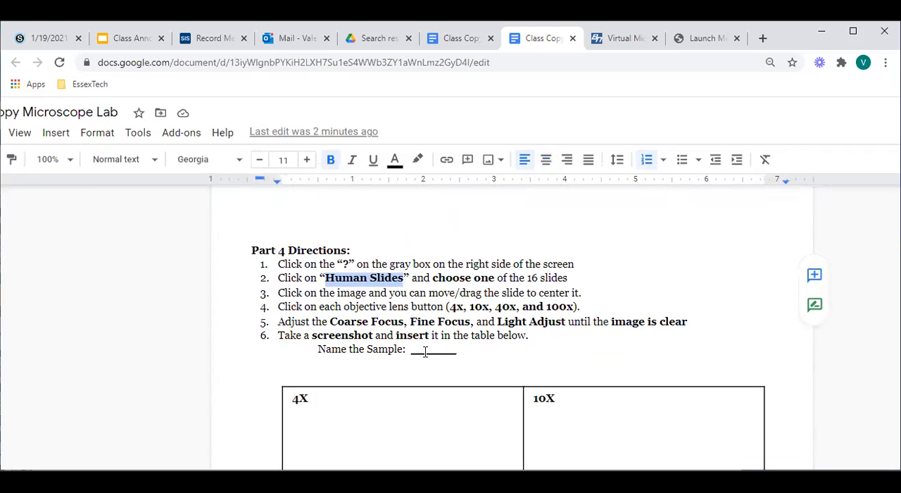
scroll("down", 3)
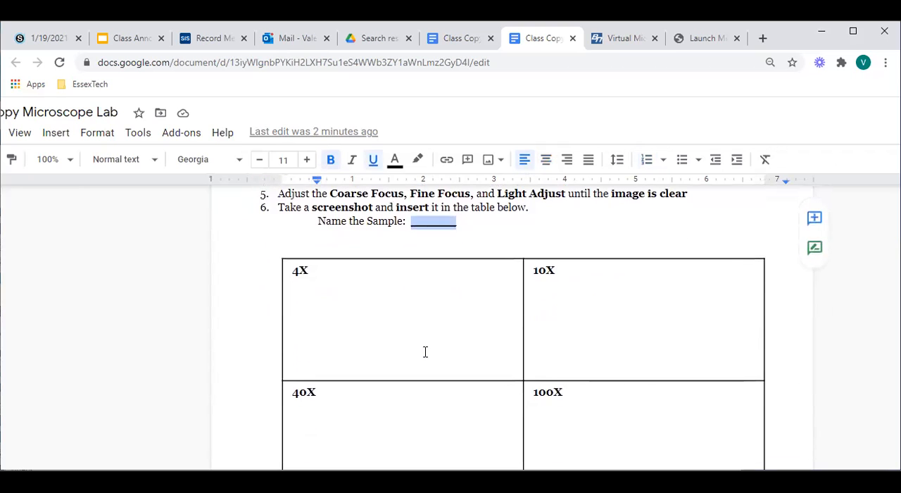
scroll("down", 3)
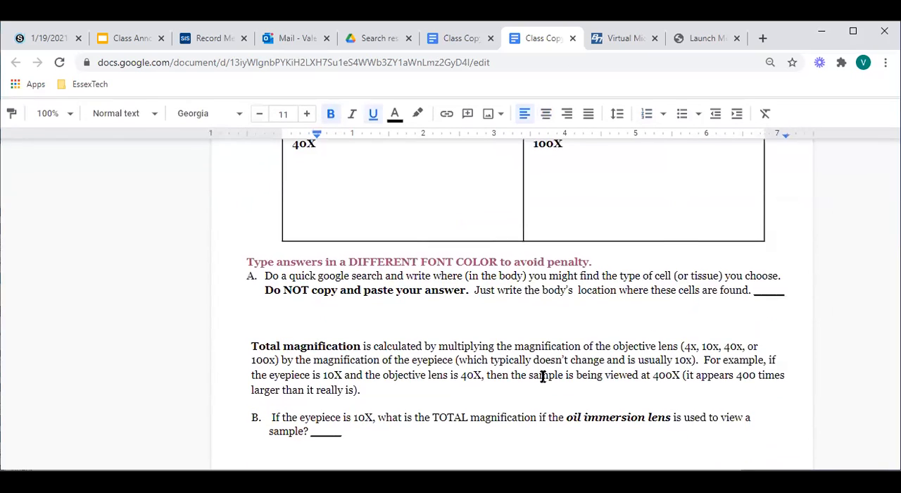
scroll("up", 3)
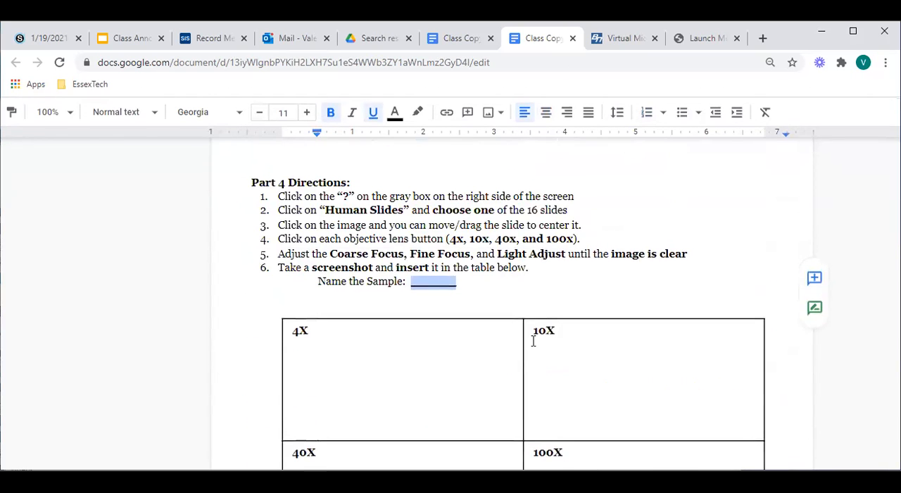
scroll("down", 3)
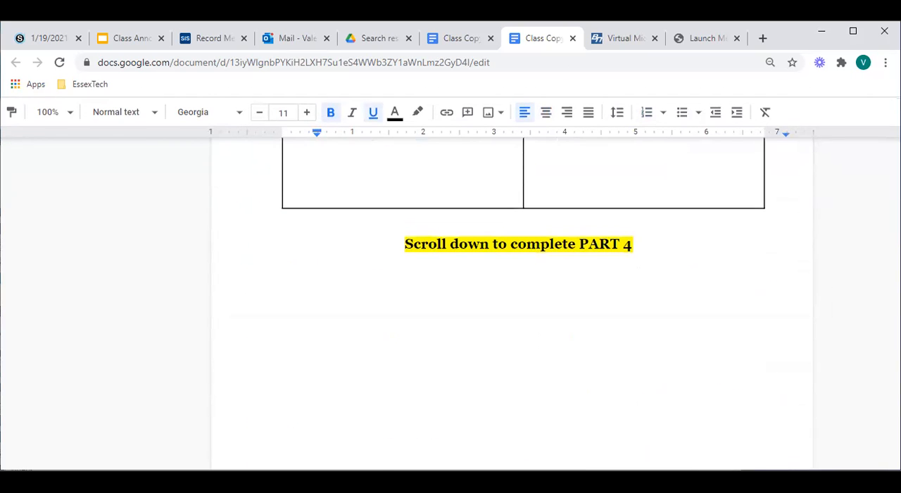